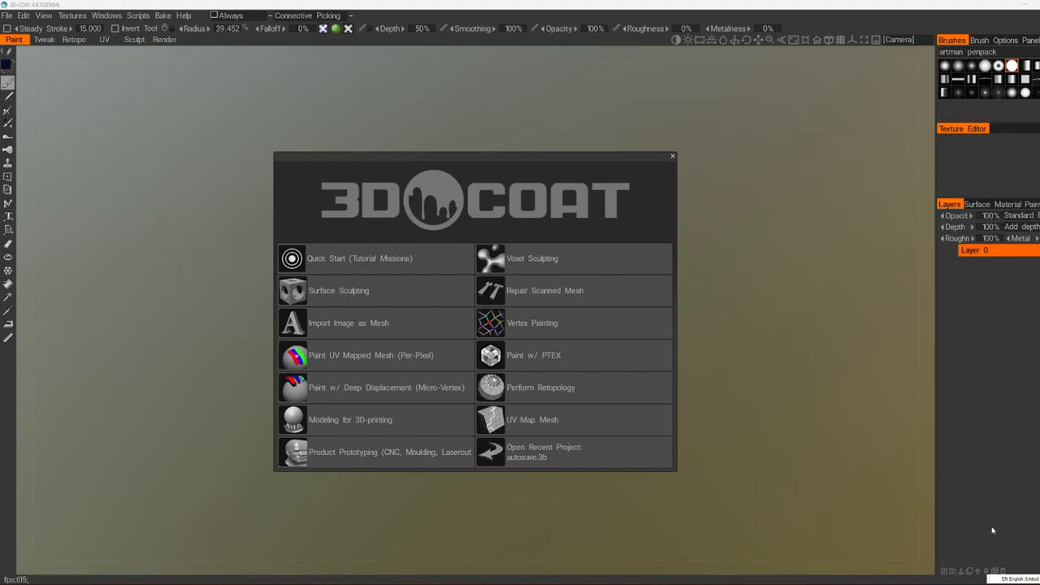
mouse_move(227, 384)
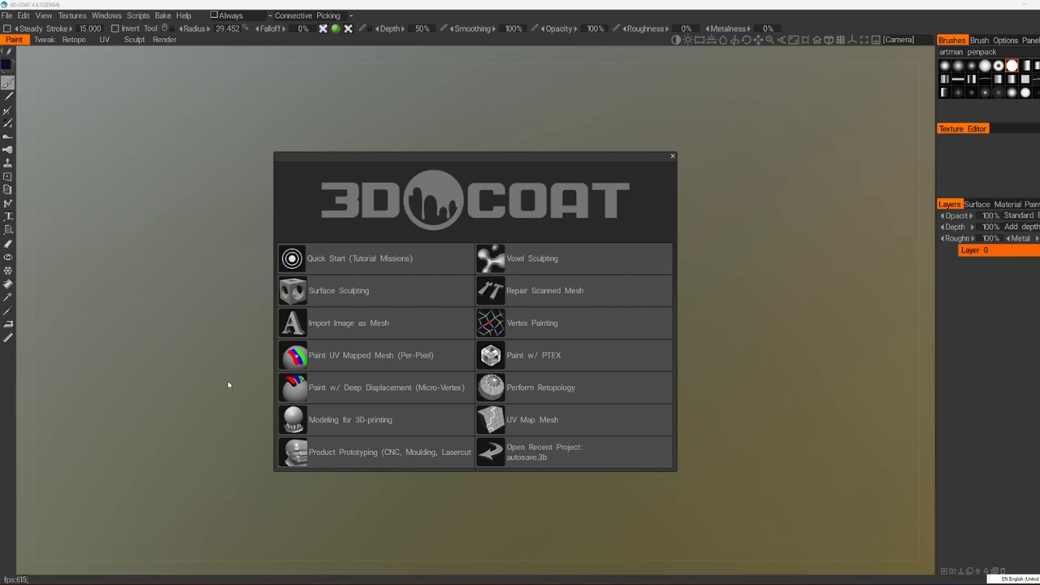
mouse_move(236, 364)
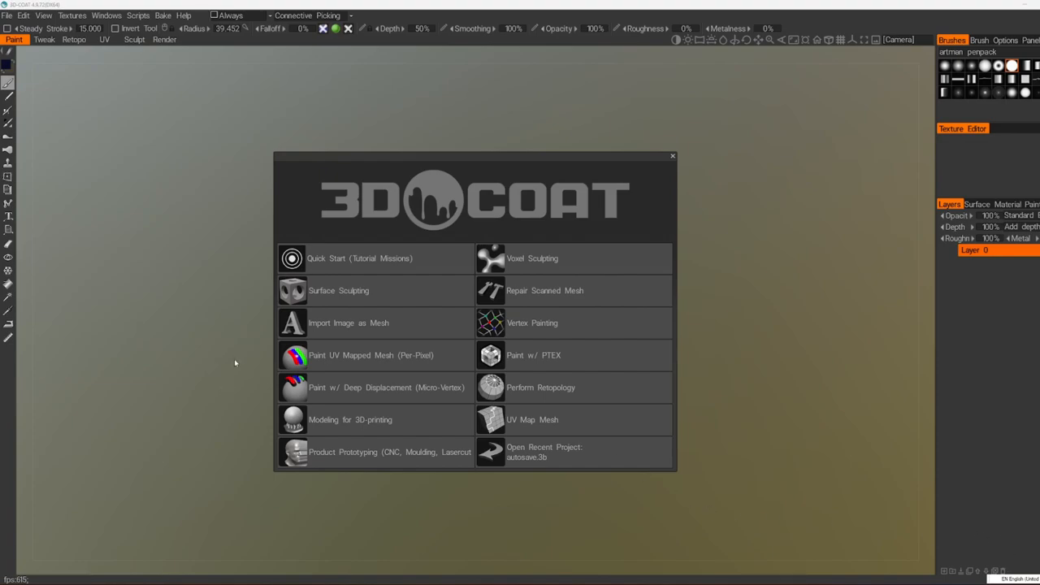
mouse_move(341, 368)
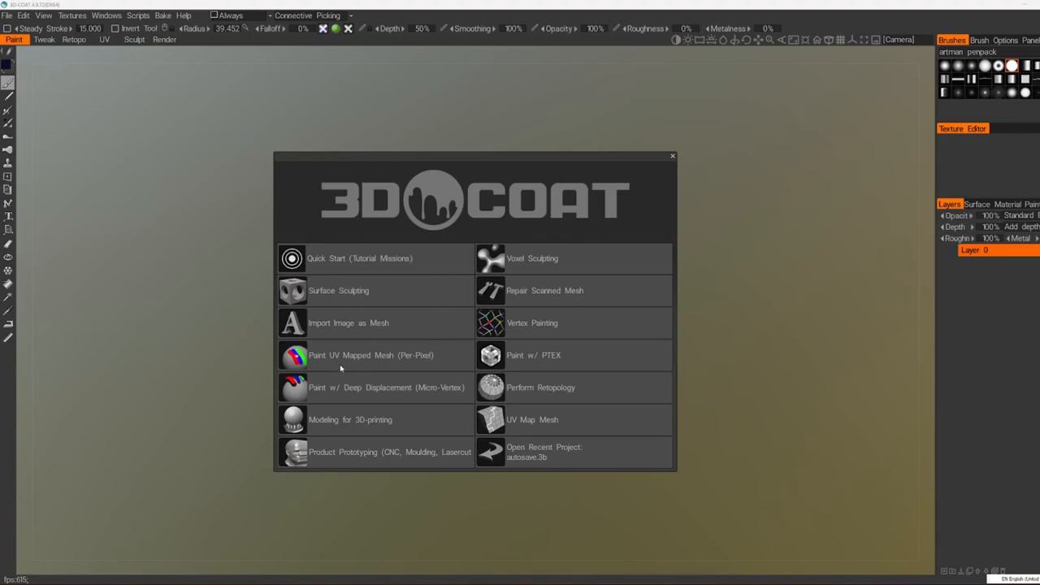
mouse_move(373, 364)
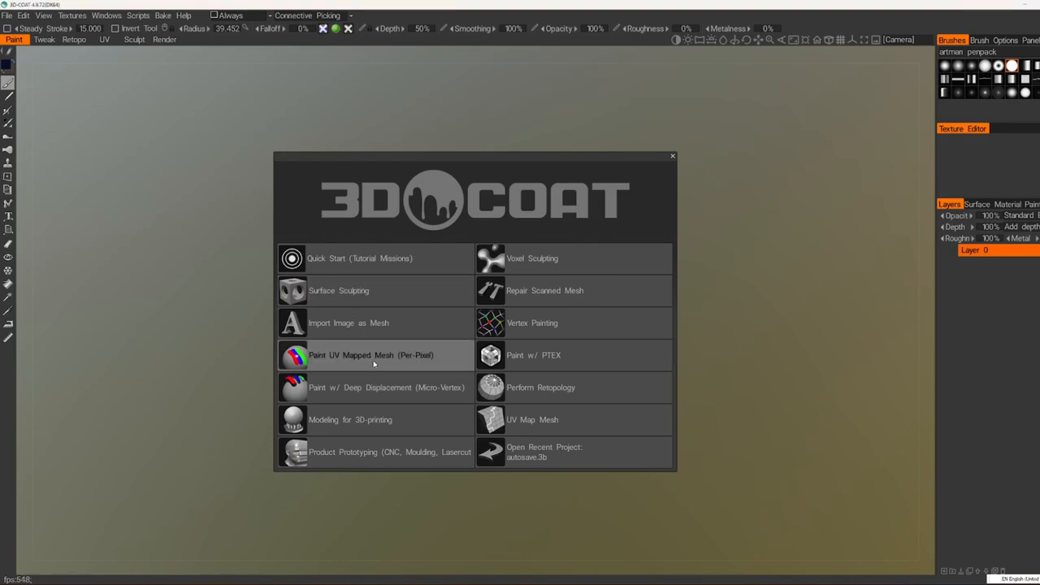
Choose the Paint UV Mapped Mesh (Per-Pixel) workflow from the start screen.
click(371, 354)
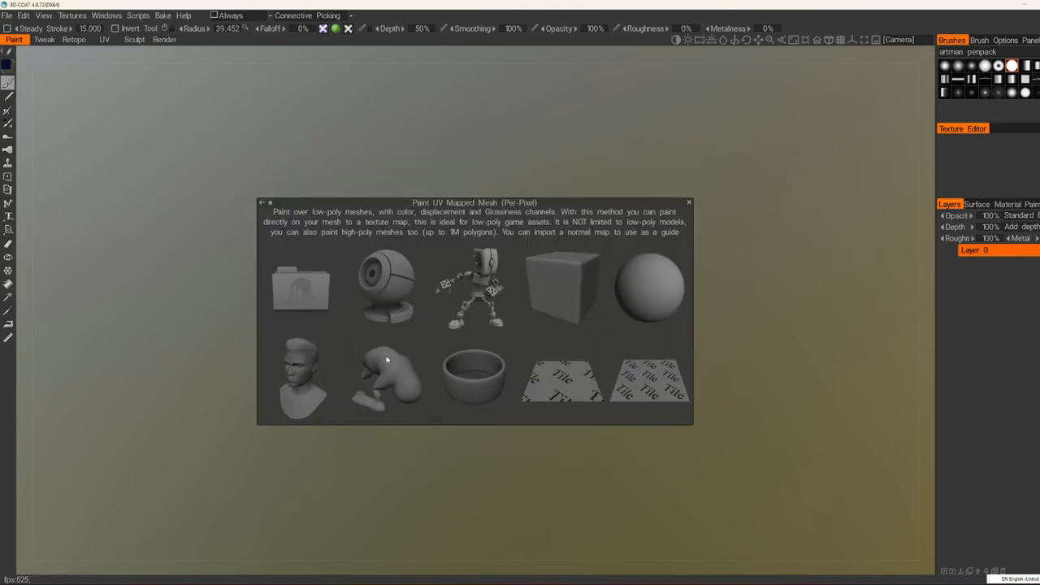
mouse_move(301, 289)
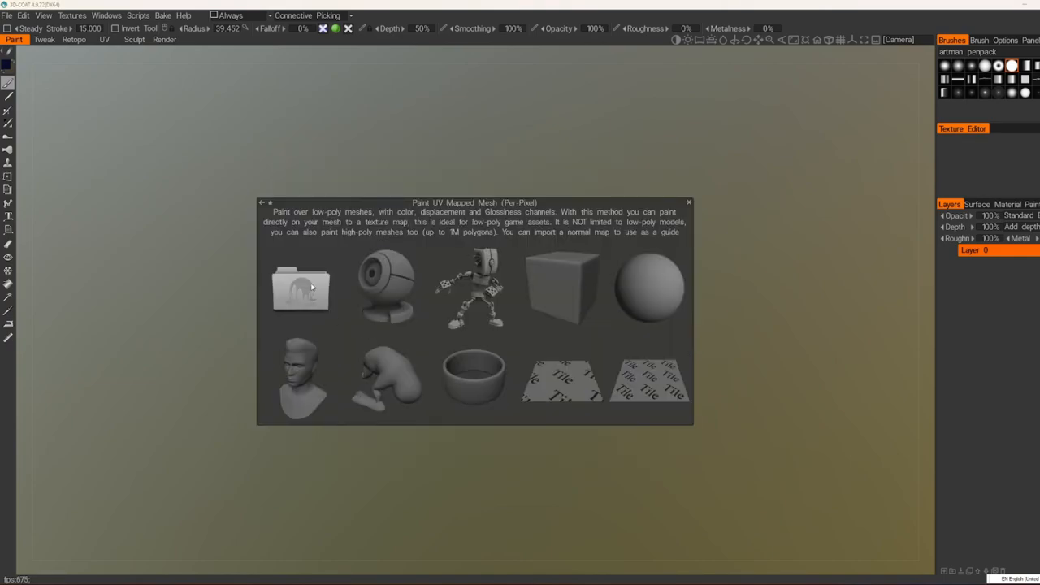
Import the chest model file with both UV sets at 1024 by 1024 textures.
click(299, 289)
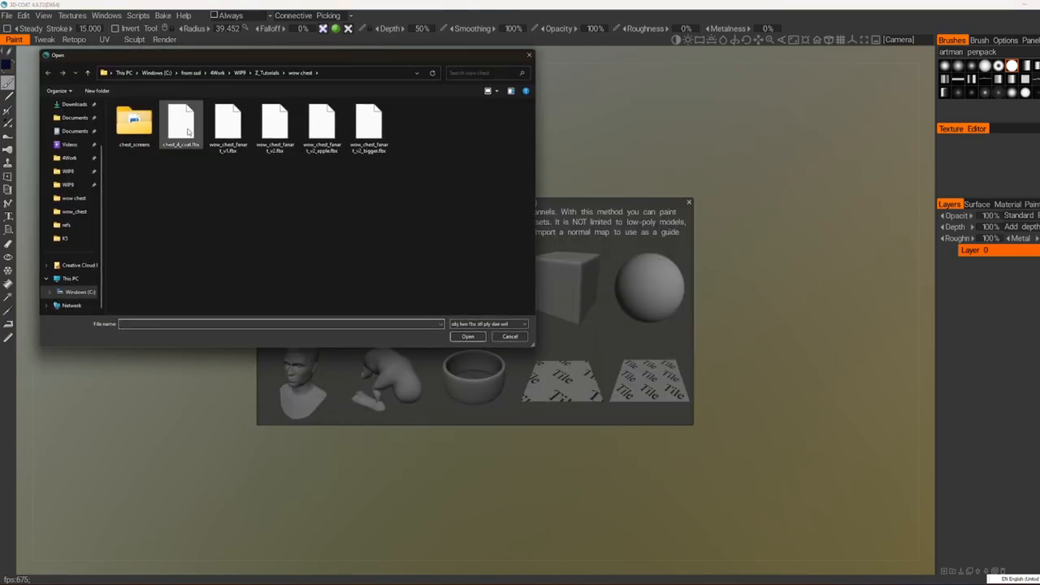
click(468, 336)
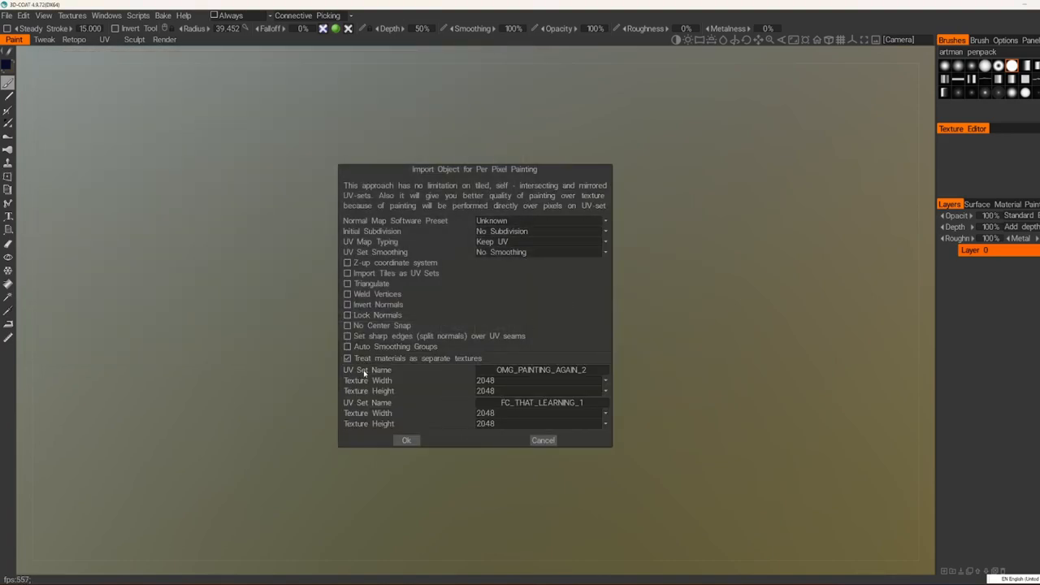
click(605, 381)
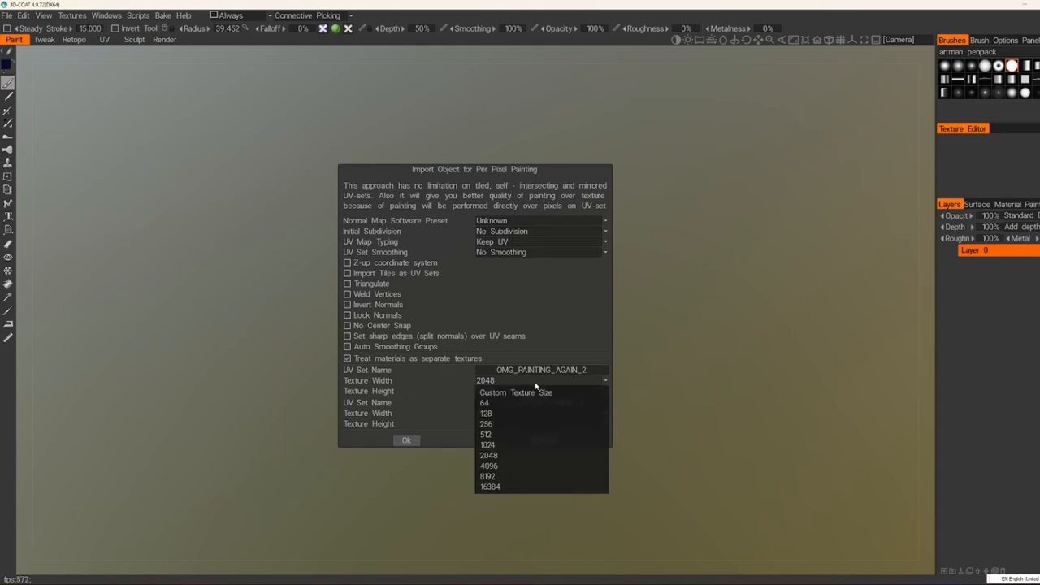
click(487, 445)
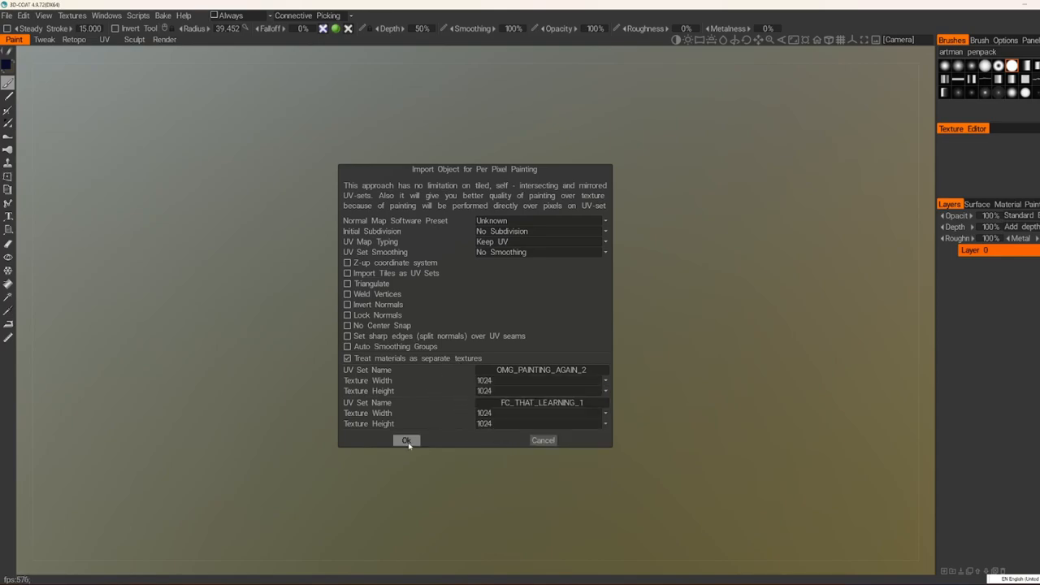
click(407, 438)
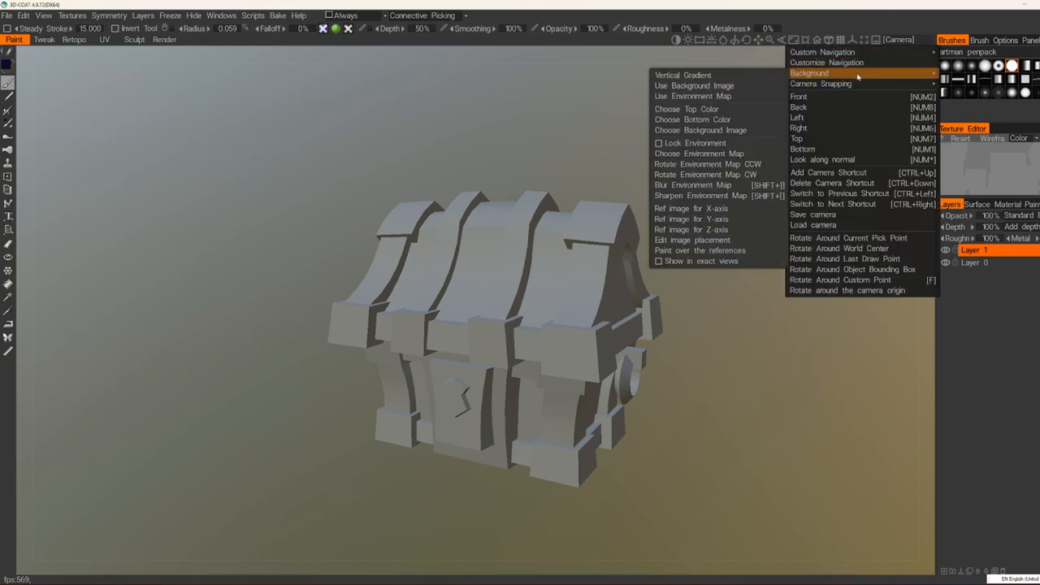
mouse_move(683, 75)
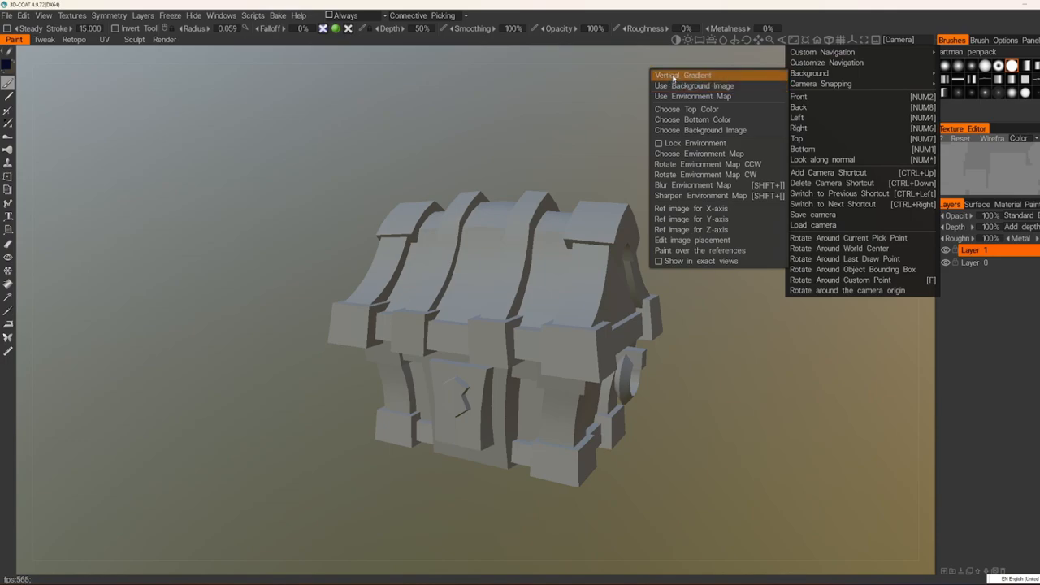
Switch the viewport background from a vertical gradient to a flat solid color.
click(683, 75)
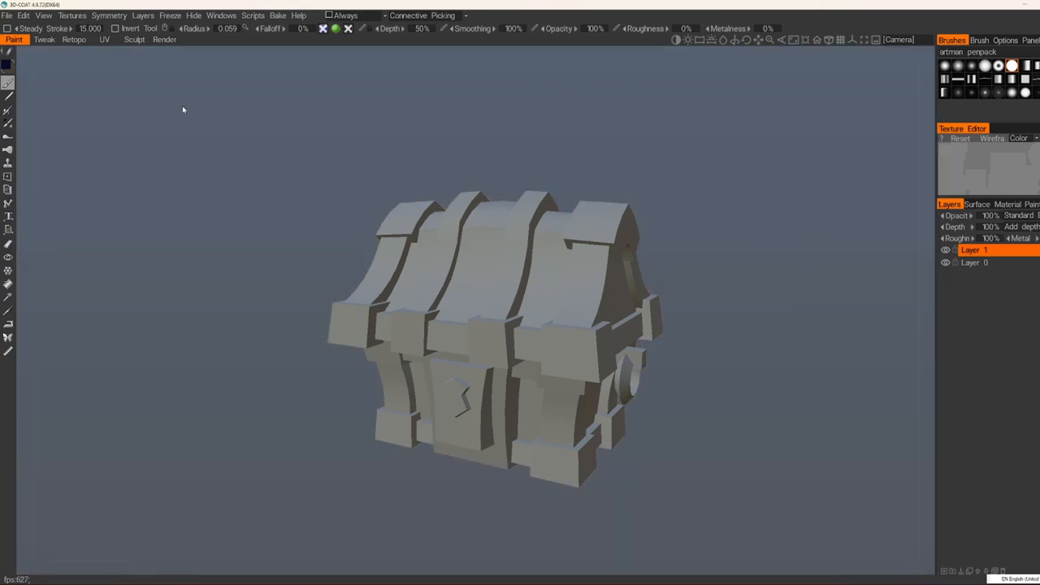
mouse_move(89, 95)
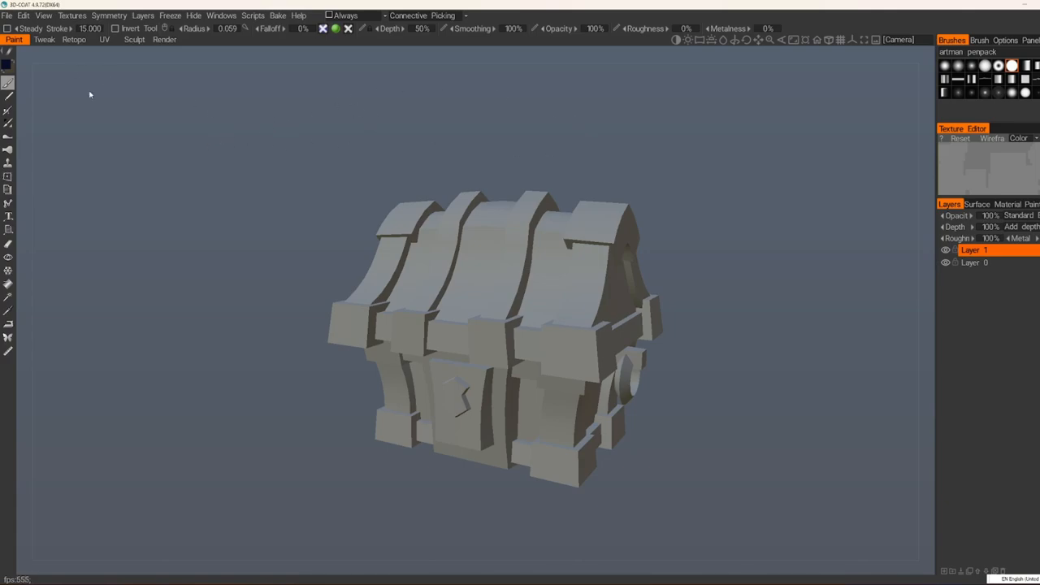
click(23, 15)
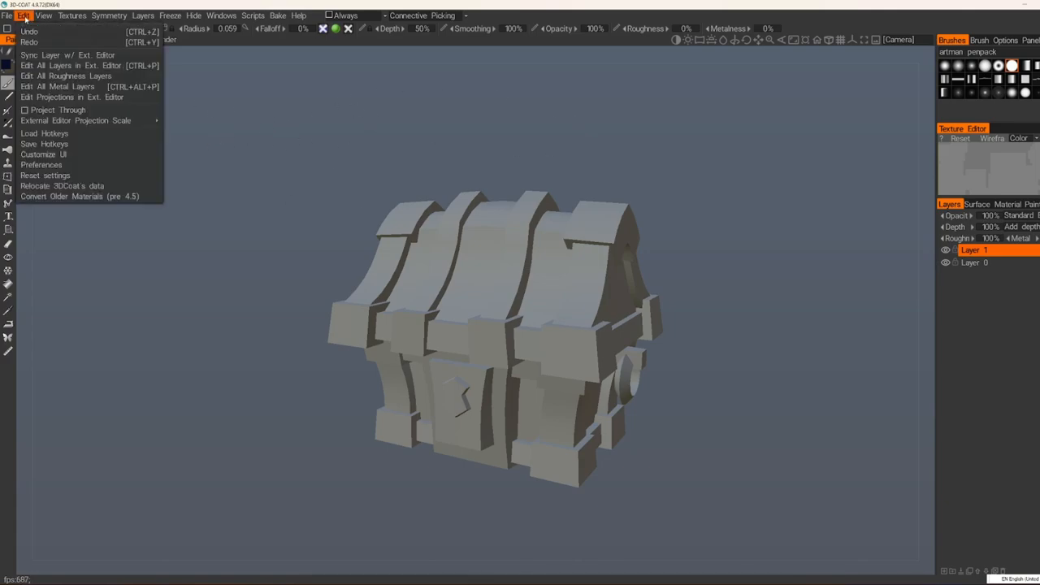
click(41, 164)
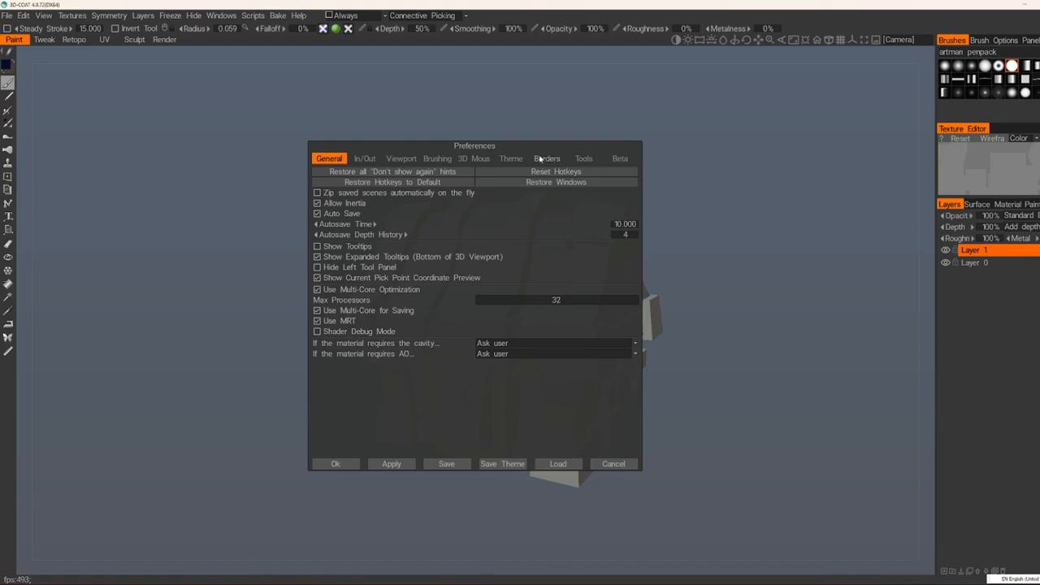
click(510, 158)
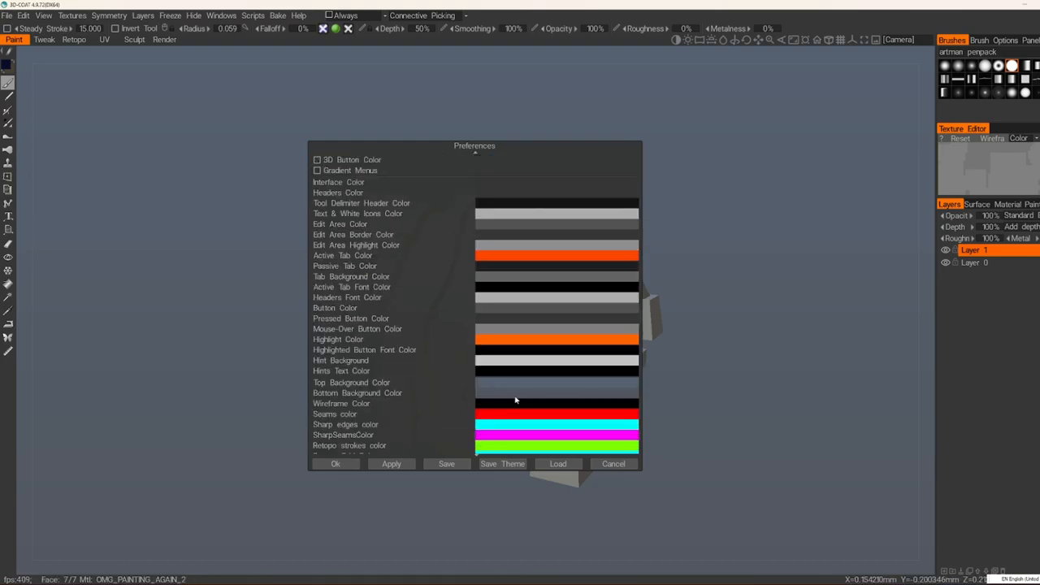
click(556, 391)
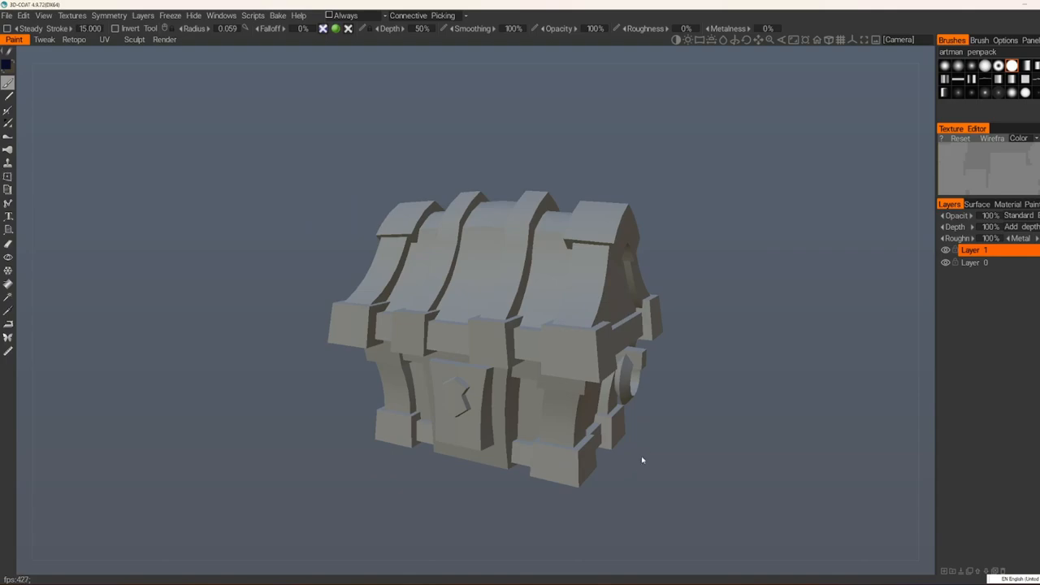
Orbit around the chest to view its flat grey silhouette from other sides.
drag(642, 461, 842, 32)
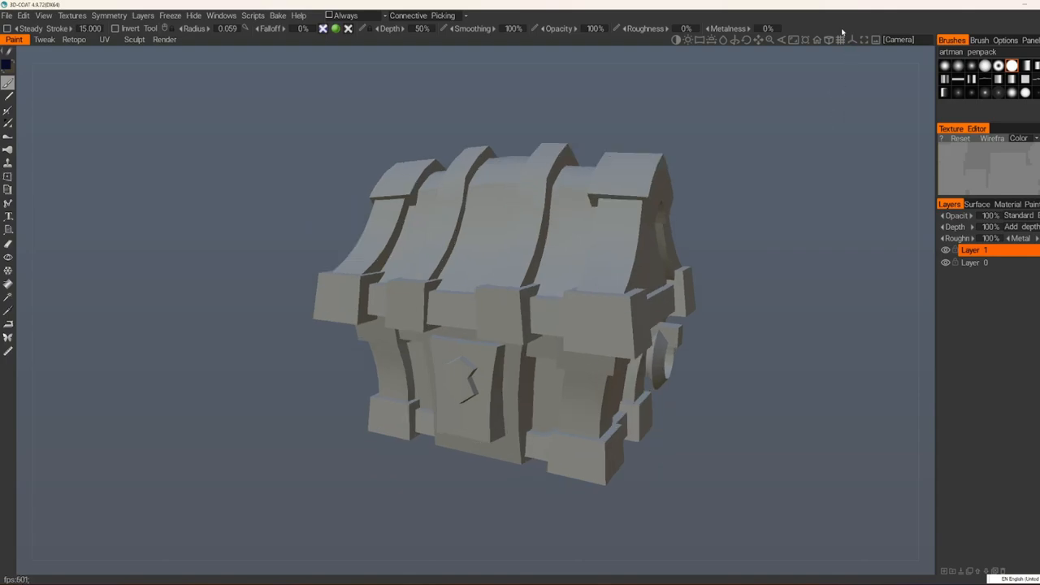
mouse_move(823, 79)
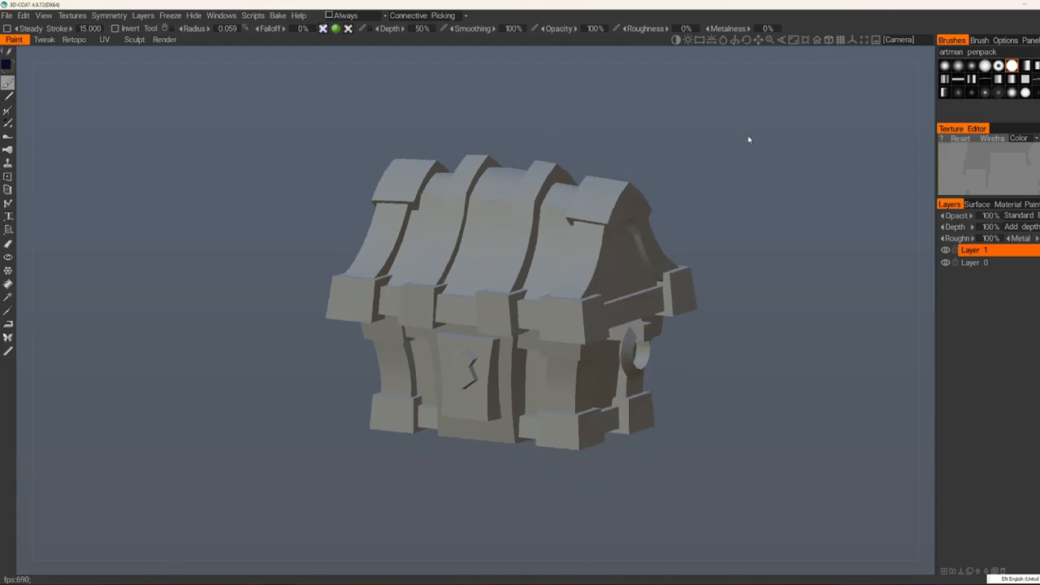
mouse_move(709, 133)
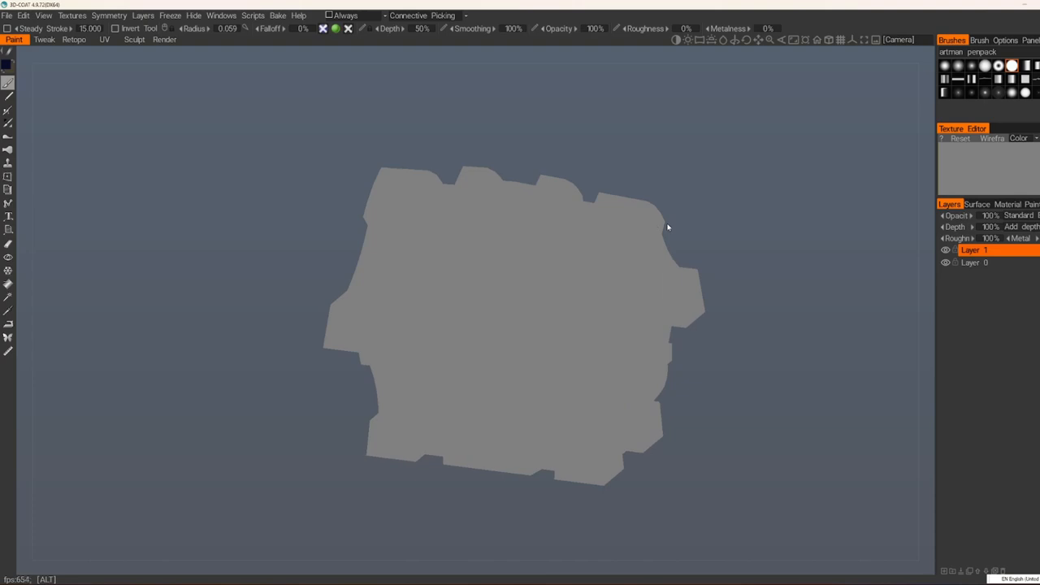
drag(667, 226, 709, 250)
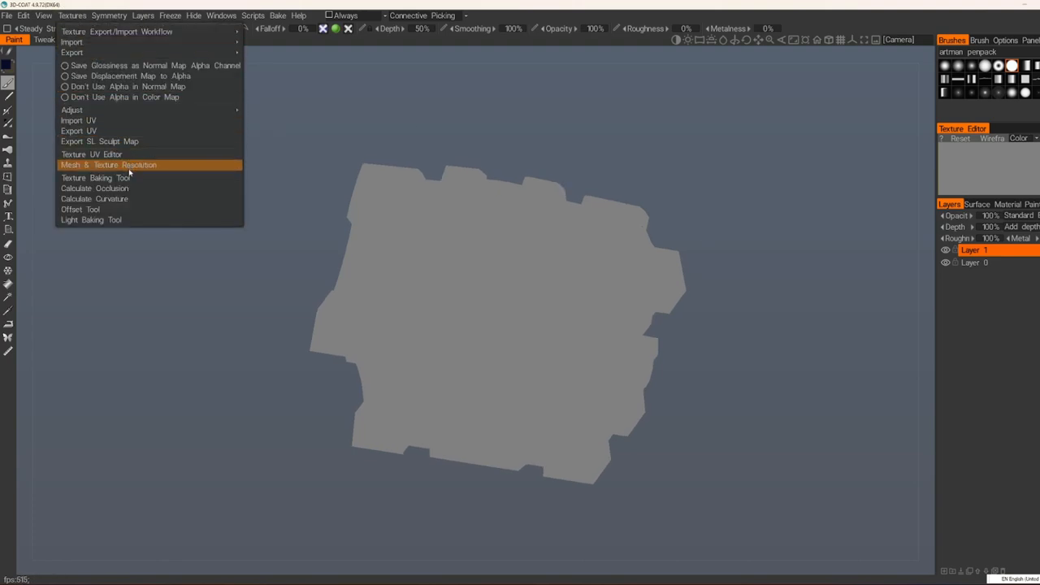
Calculate ambient occlusion for the chest with Sphere+Hemisphere light sources.
click(94, 188)
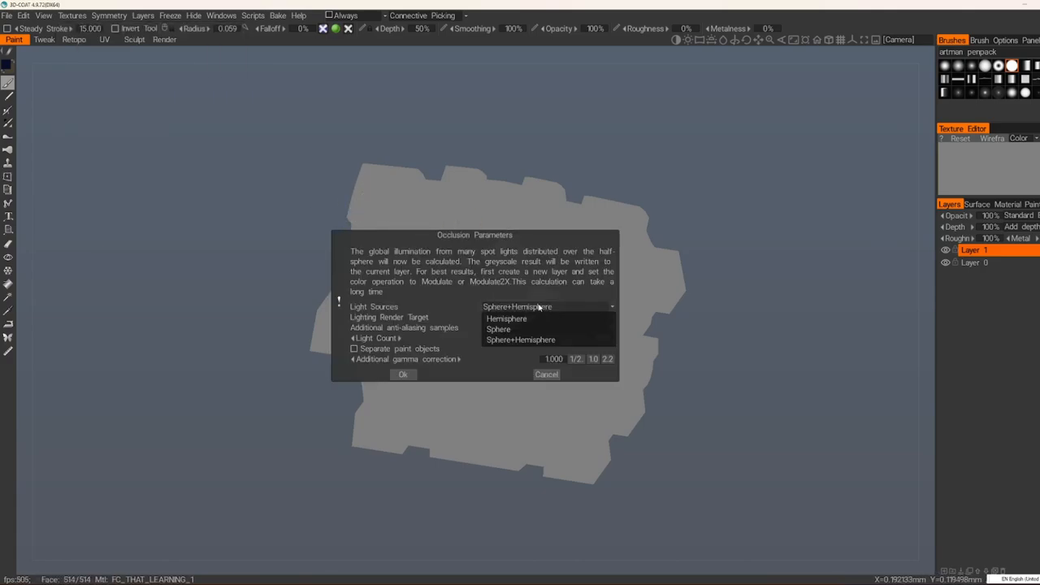
click(403, 374)
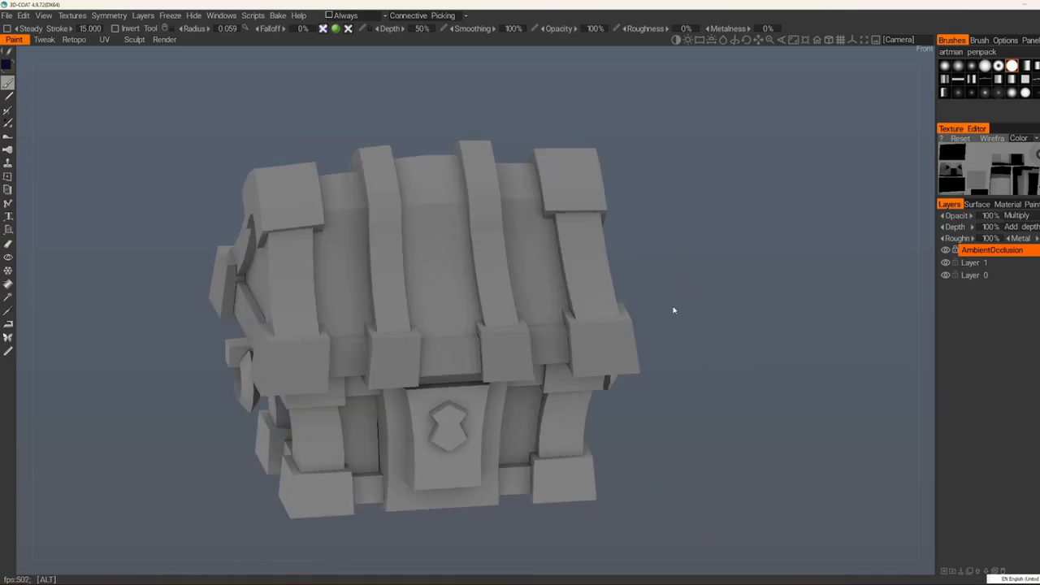
drag(673, 311, 626, 303)
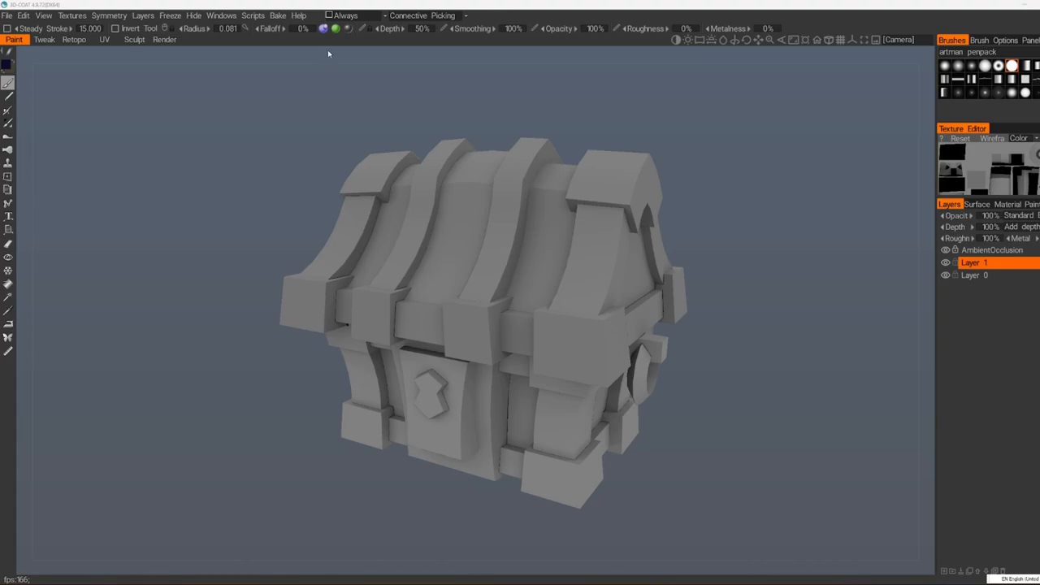
mouse_move(325, 30)
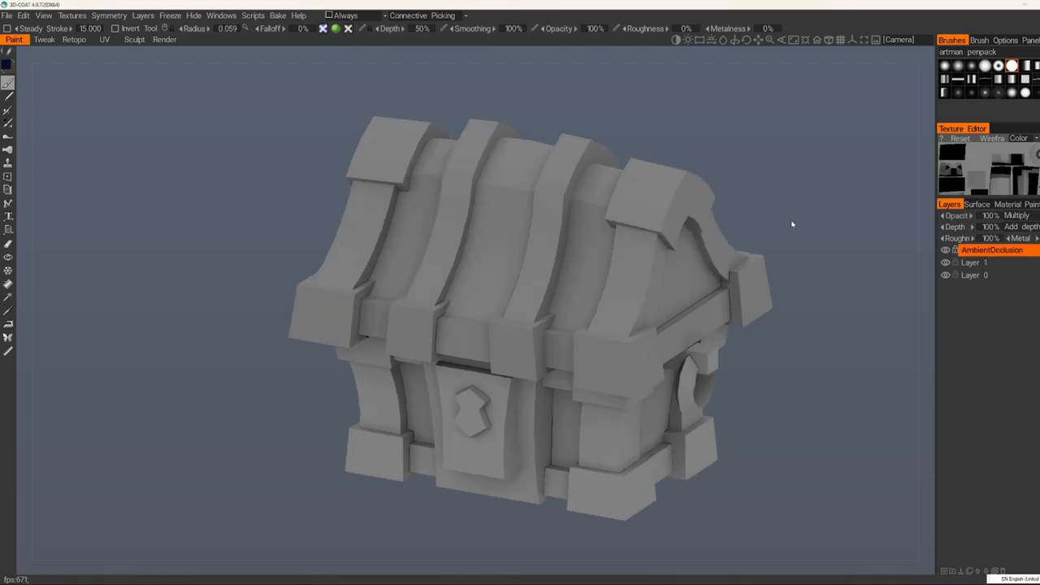
mouse_move(821, 143)
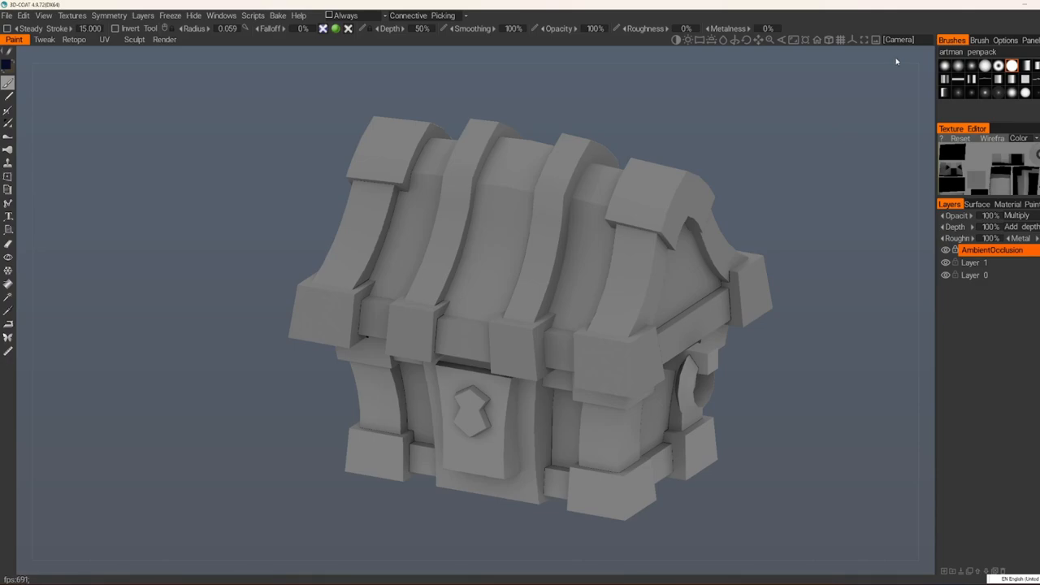
mouse_move(900, 58)
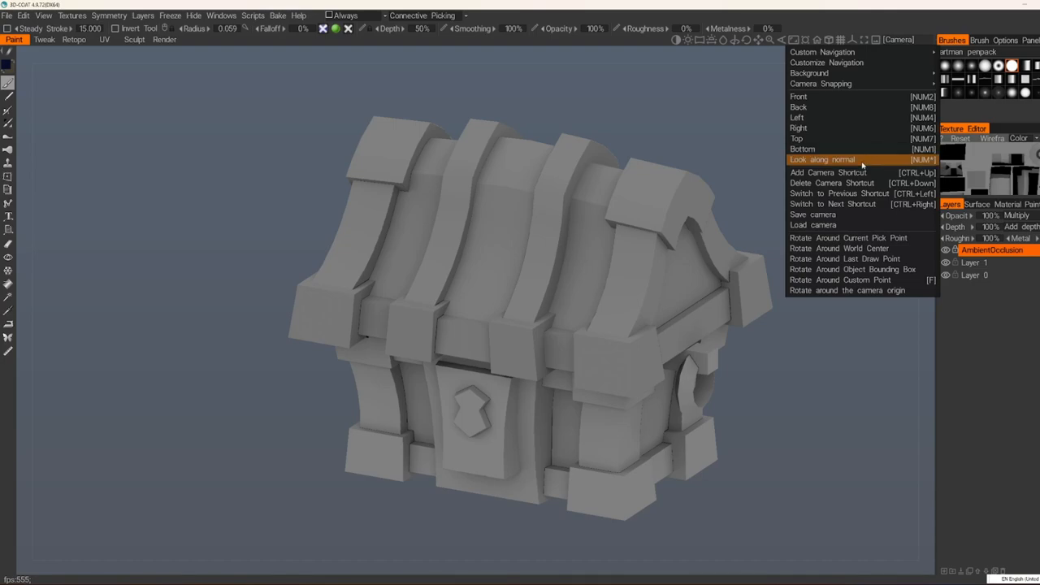
mouse_move(848, 248)
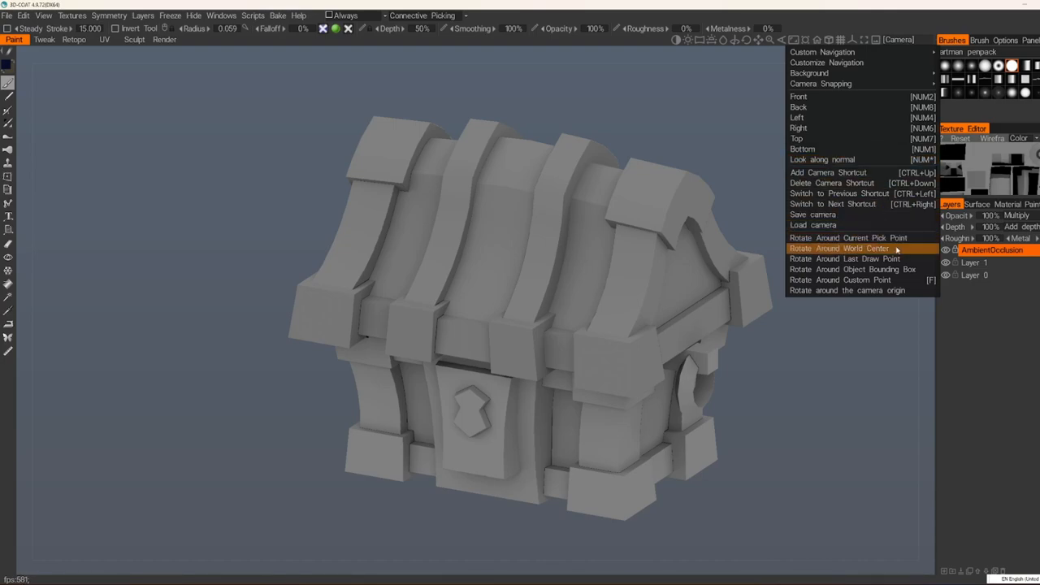
mouse_move(845, 238)
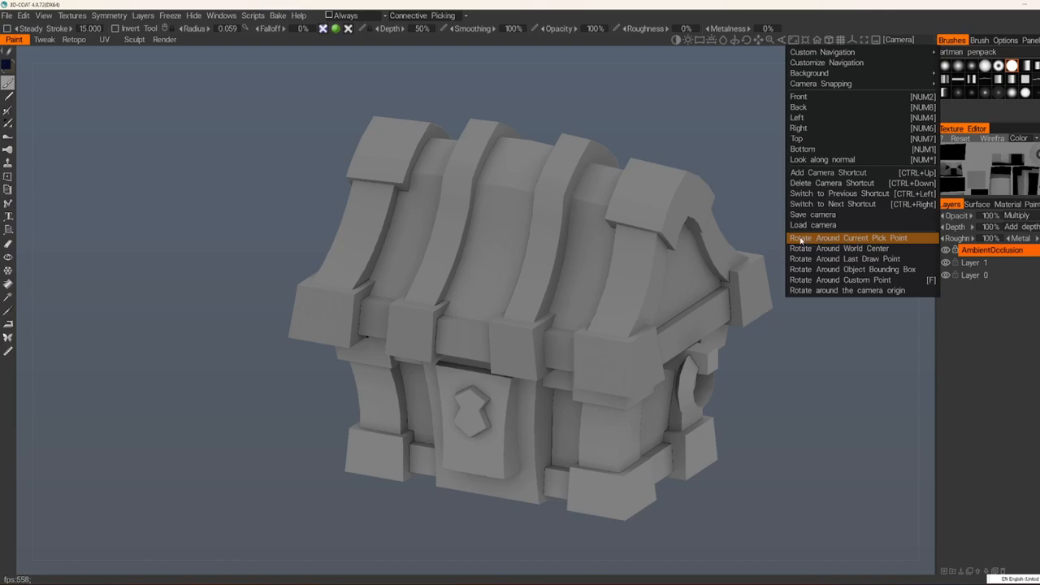
mouse_move(891, 242)
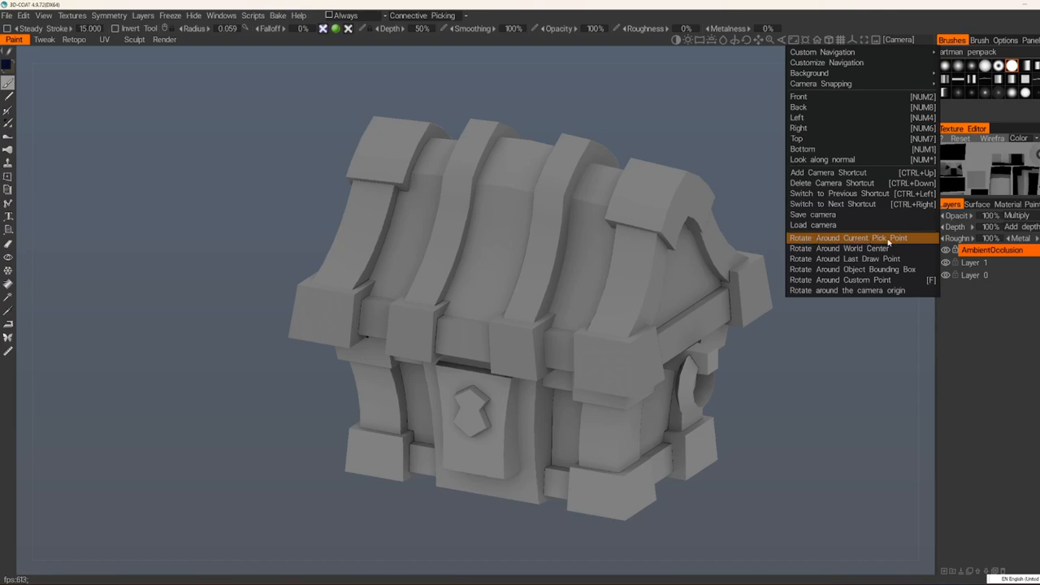
mouse_move(881, 243)
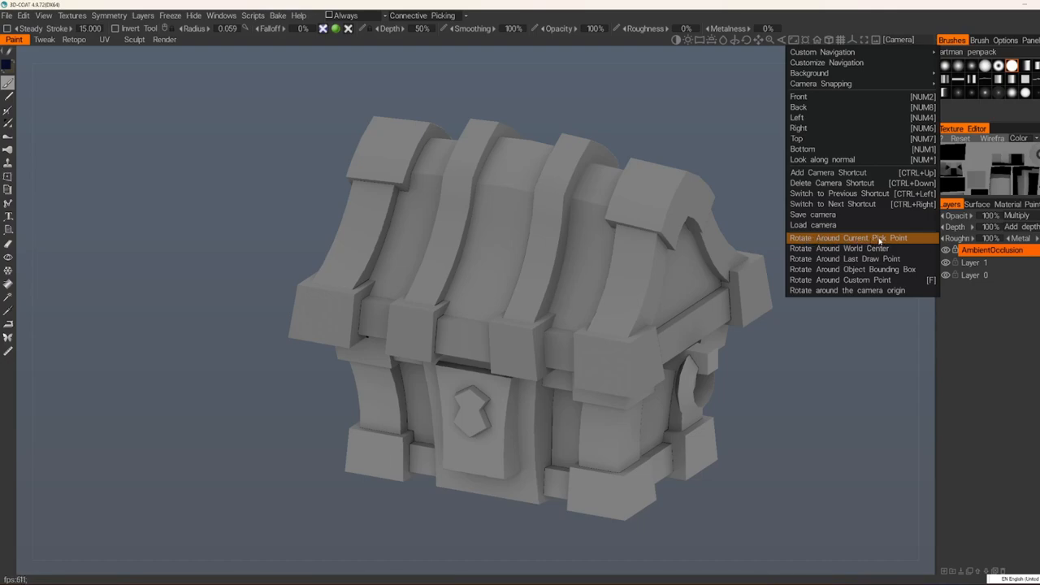
Set the camera to rotate around the pick point and orbit over the lid and side.
click(847, 237)
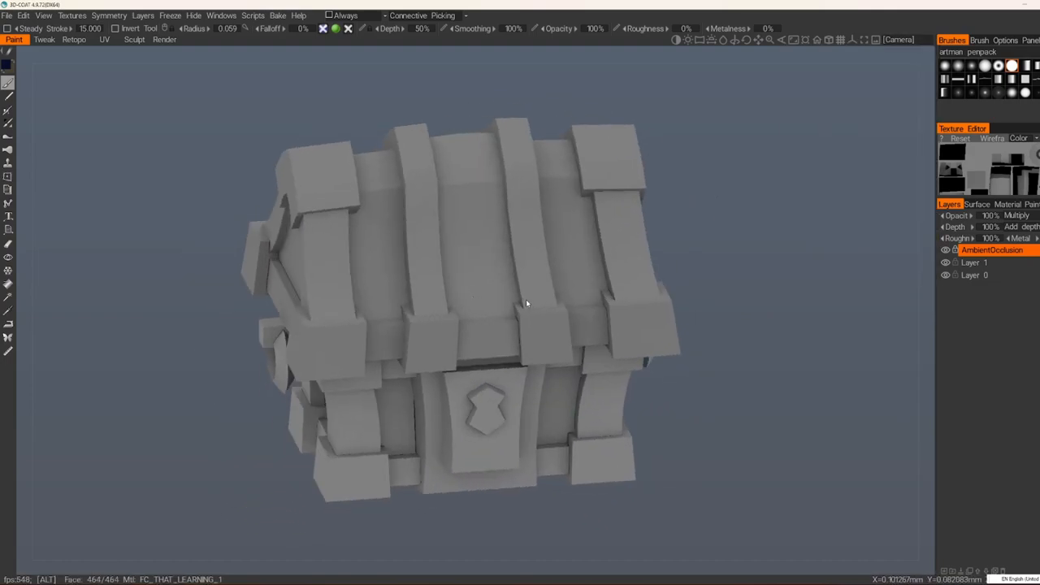
drag(526, 304, 681, 270)
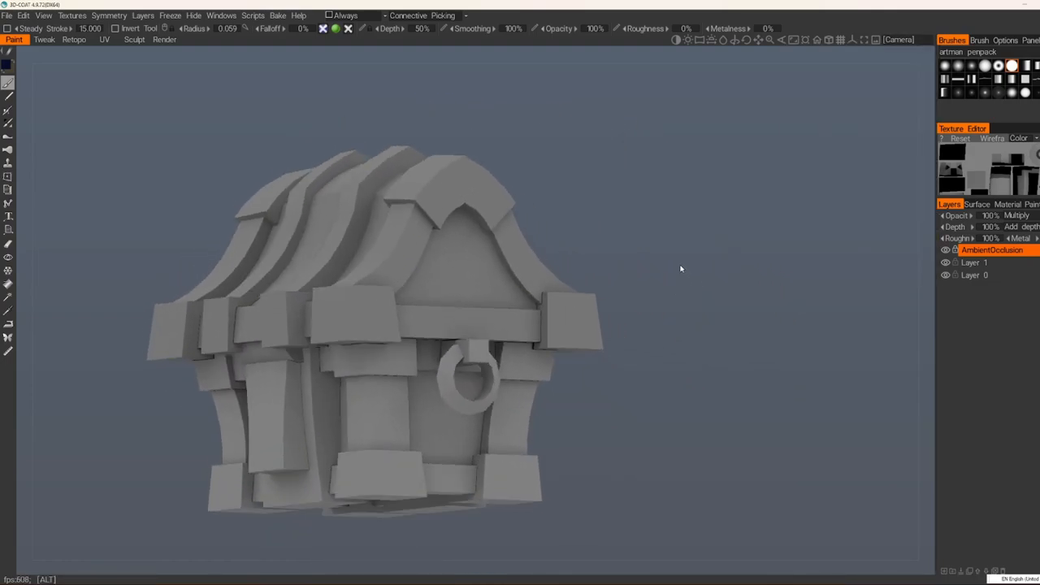
drag(682, 270, 473, 304)
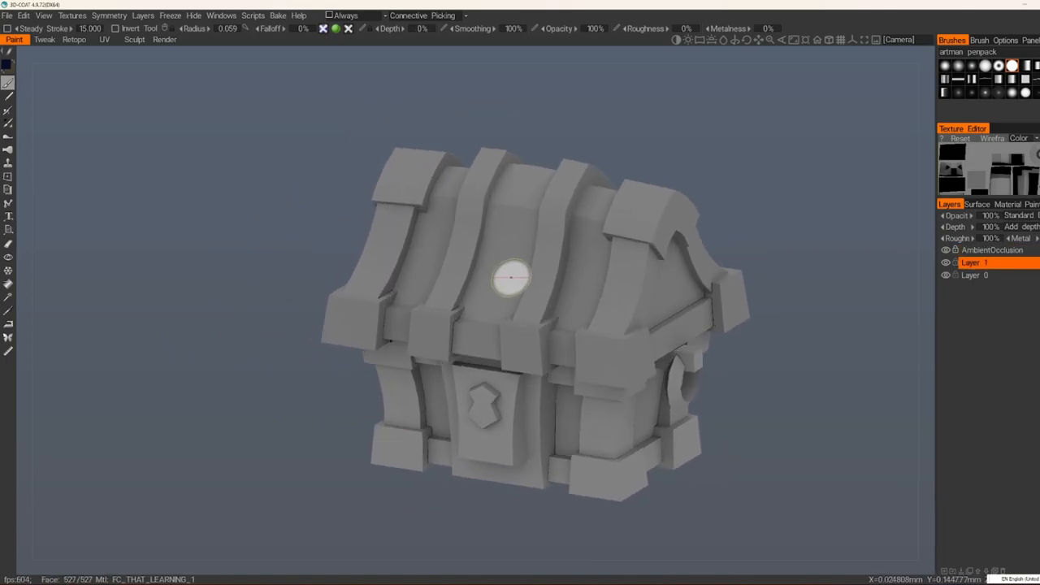
mouse_move(517, 260)
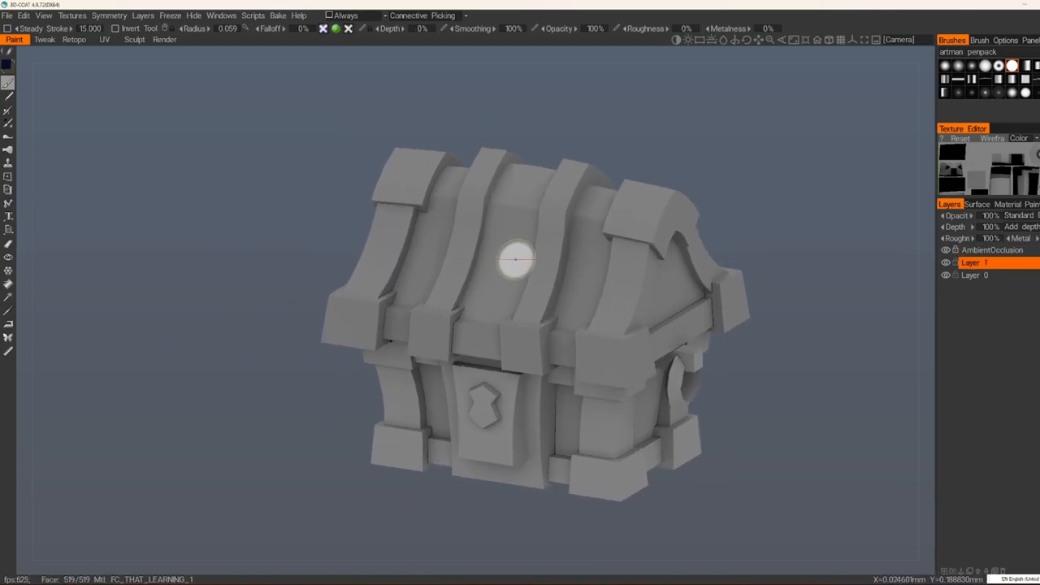
mouse_move(517, 279)
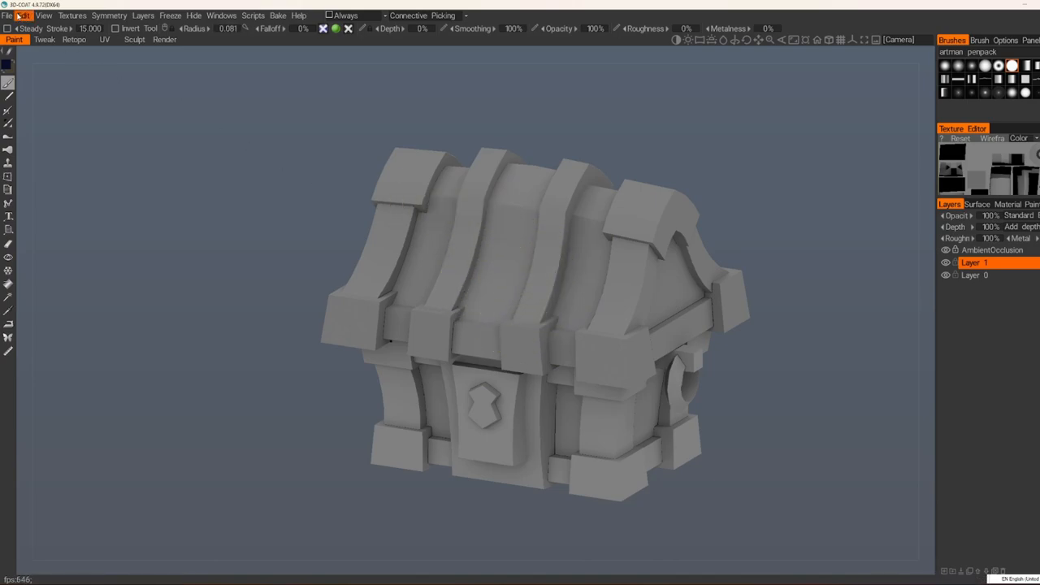
Look through the Preferences dialog and close it unchanged.
click(23, 14)
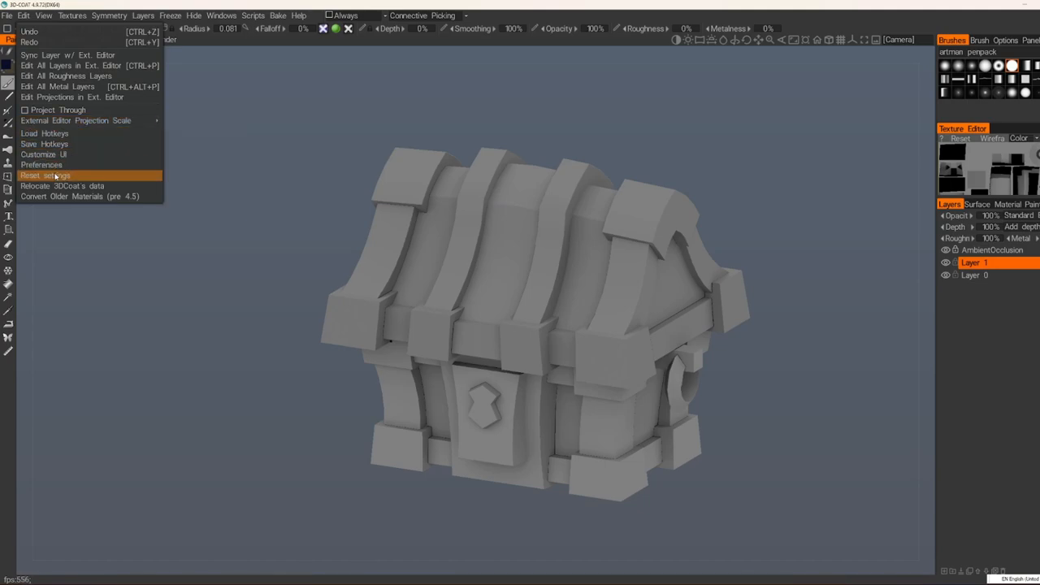
click(42, 165)
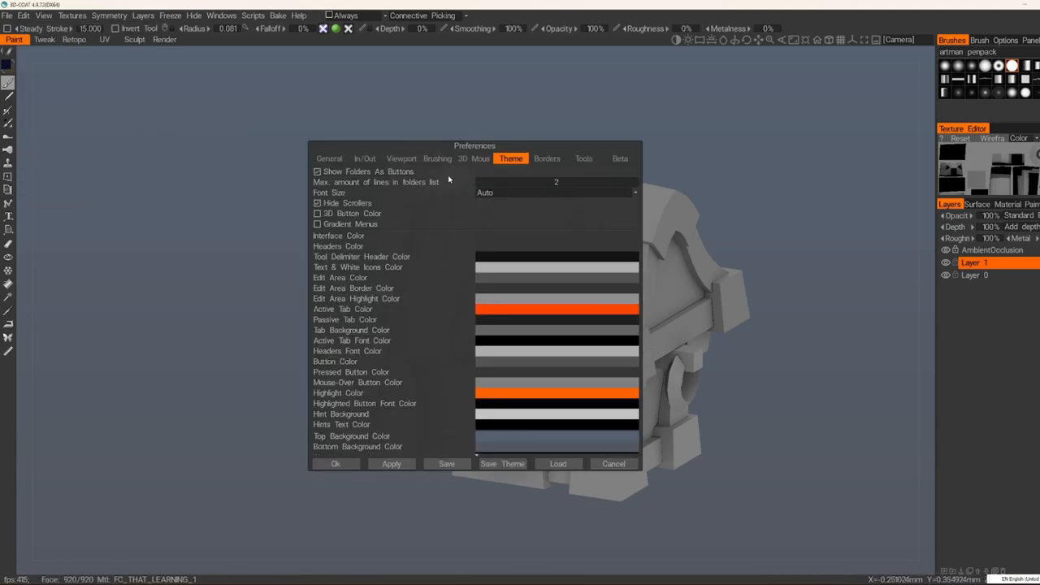
click(437, 157)
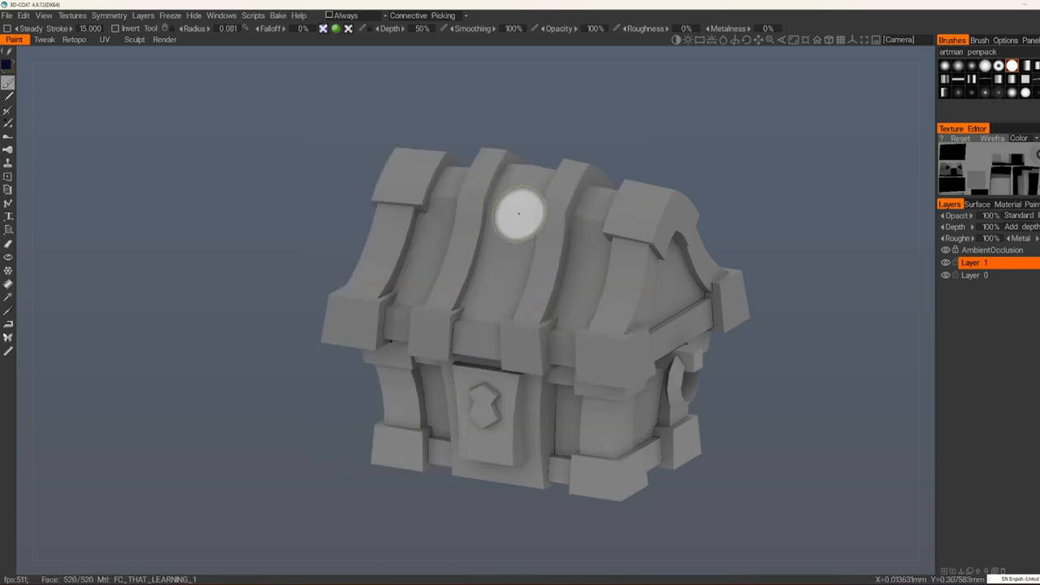
mouse_move(543, 264)
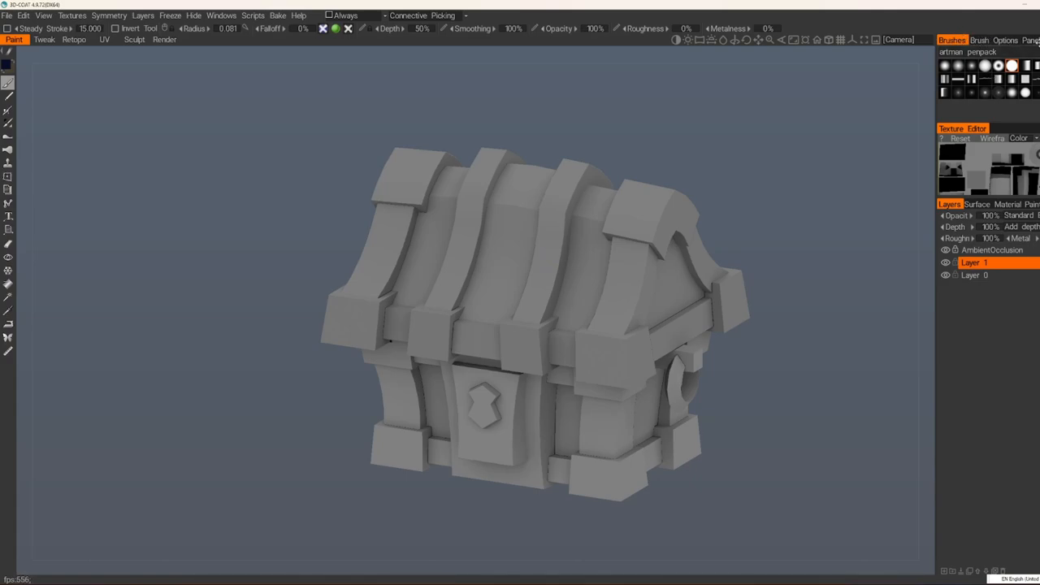
Show the current brush options and toggle the Sharp Shape setting.
click(978, 39)
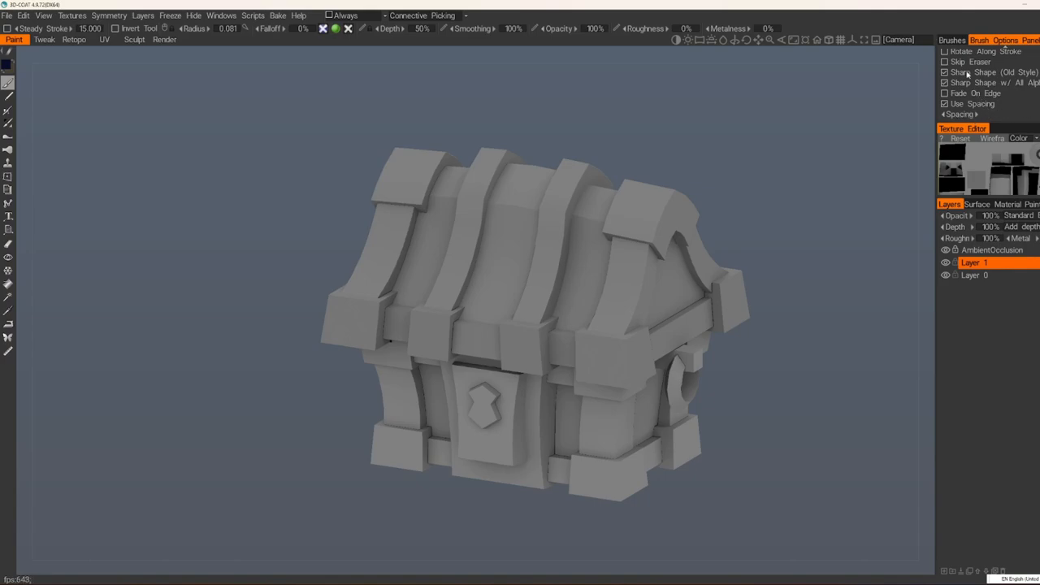
mouse_move(1034, 84)
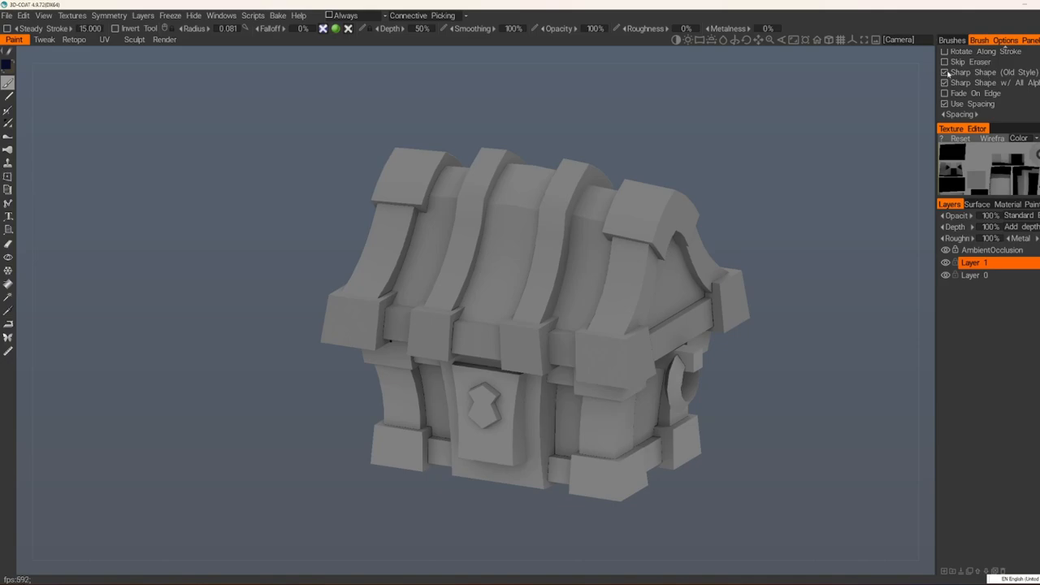
click(946, 72)
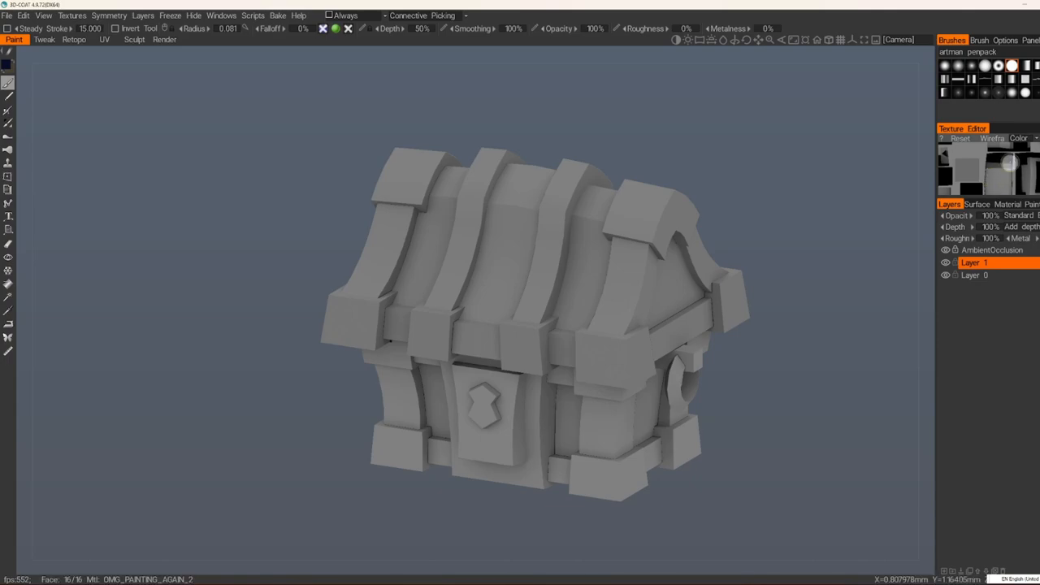
mouse_move(934, 189)
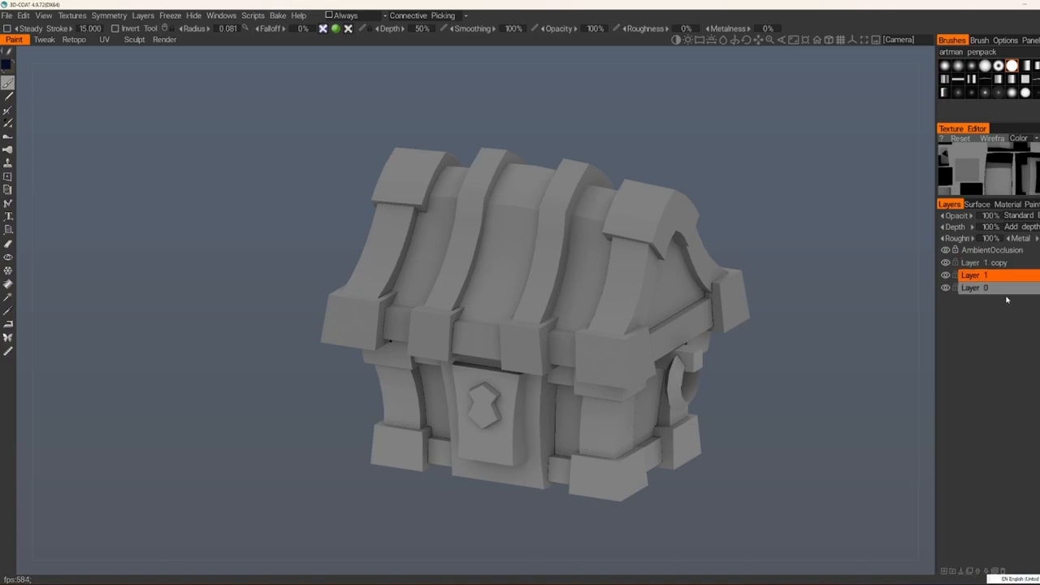
Delete Layer 1 and make Layer 1 copy the working layer.
click(975, 288)
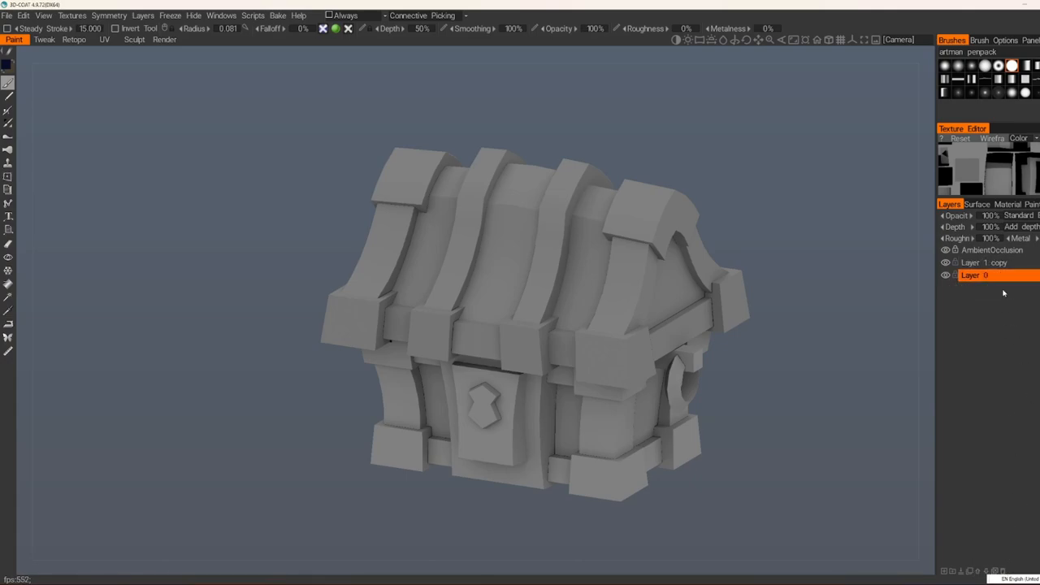
click(984, 263)
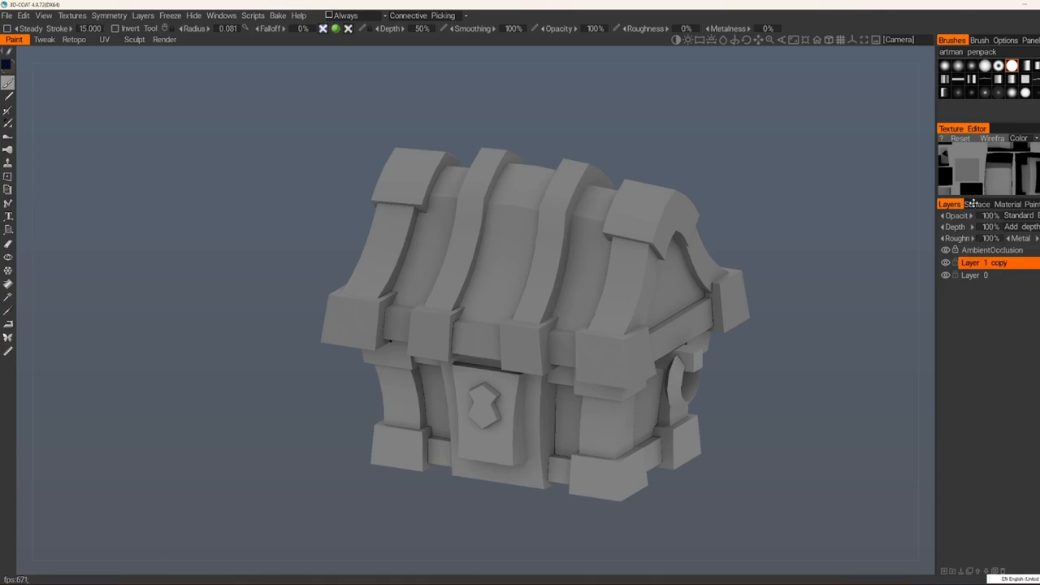
In the Objects list, hide the chest objects and show them again.
click(978, 205)
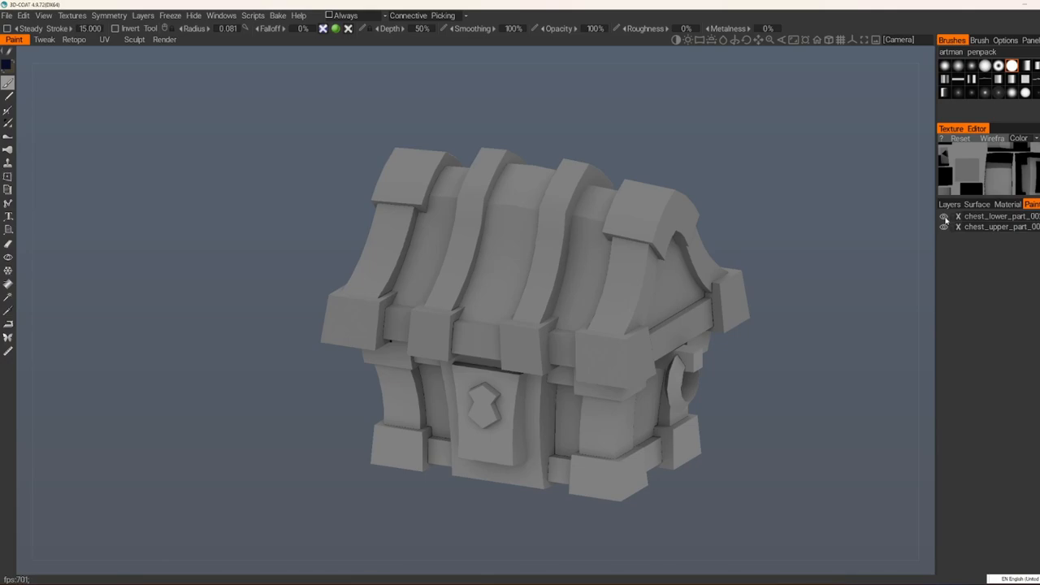
click(944, 217)
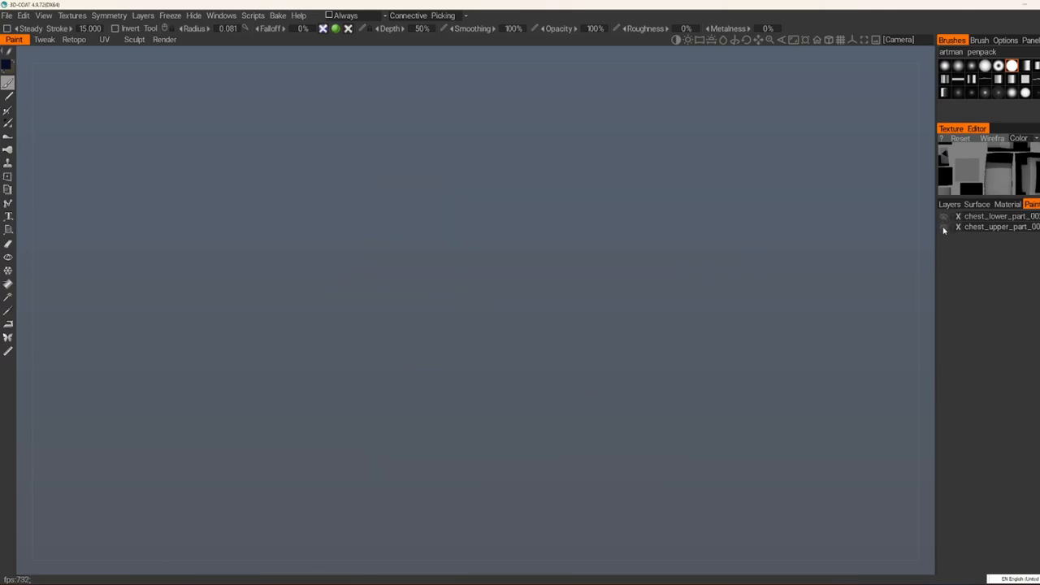
click(949, 205)
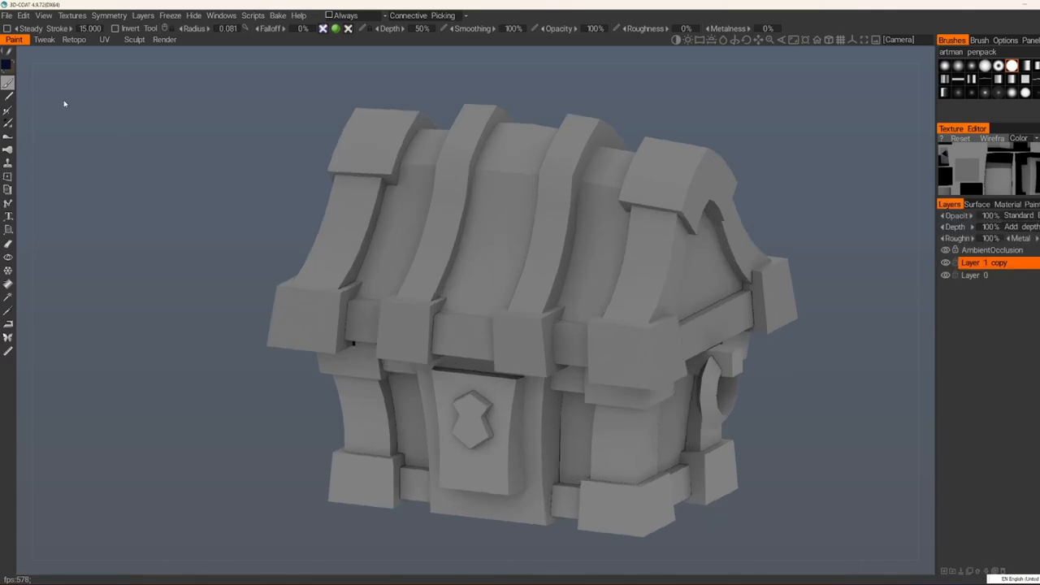
mouse_move(6, 66)
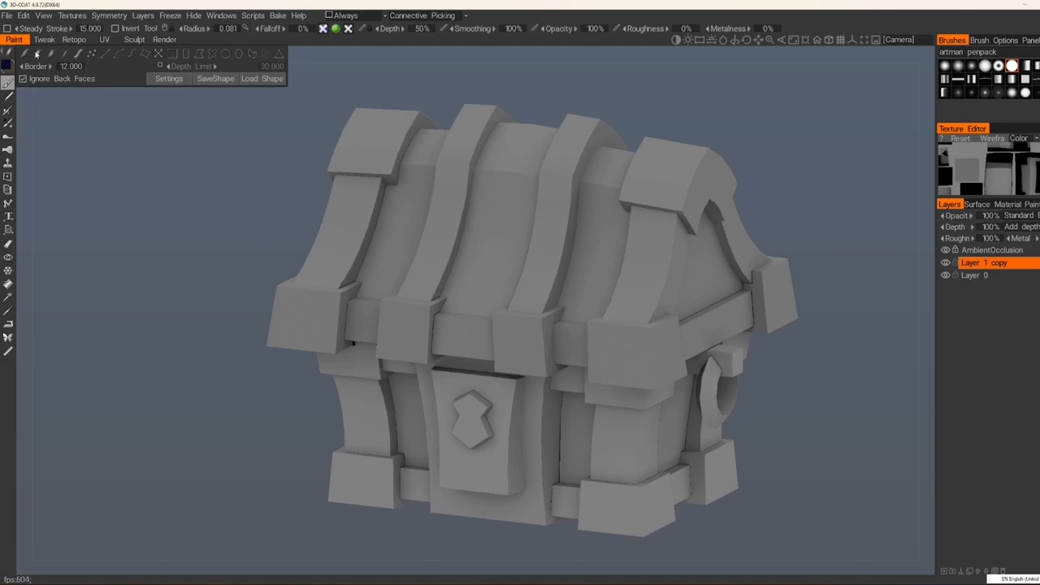
mouse_move(36, 62)
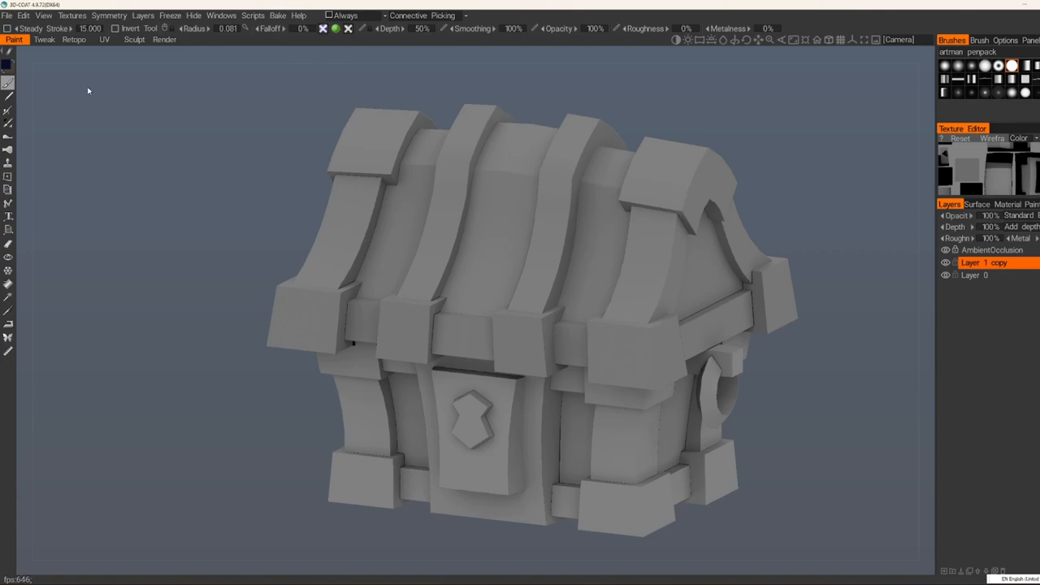
Make the Eraser the active tool for removing paint from the chest.
click(8, 244)
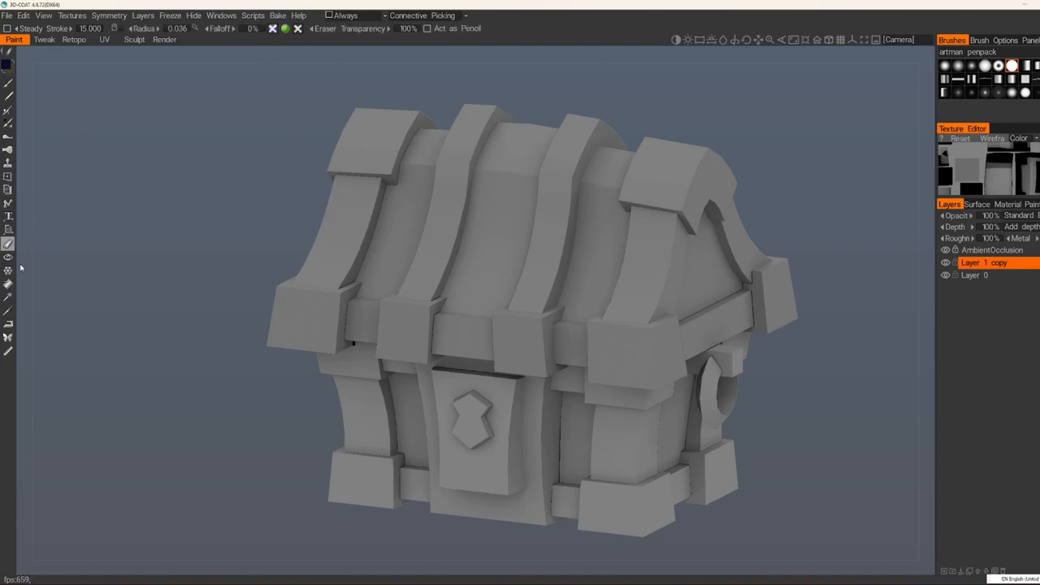
click(7, 271)
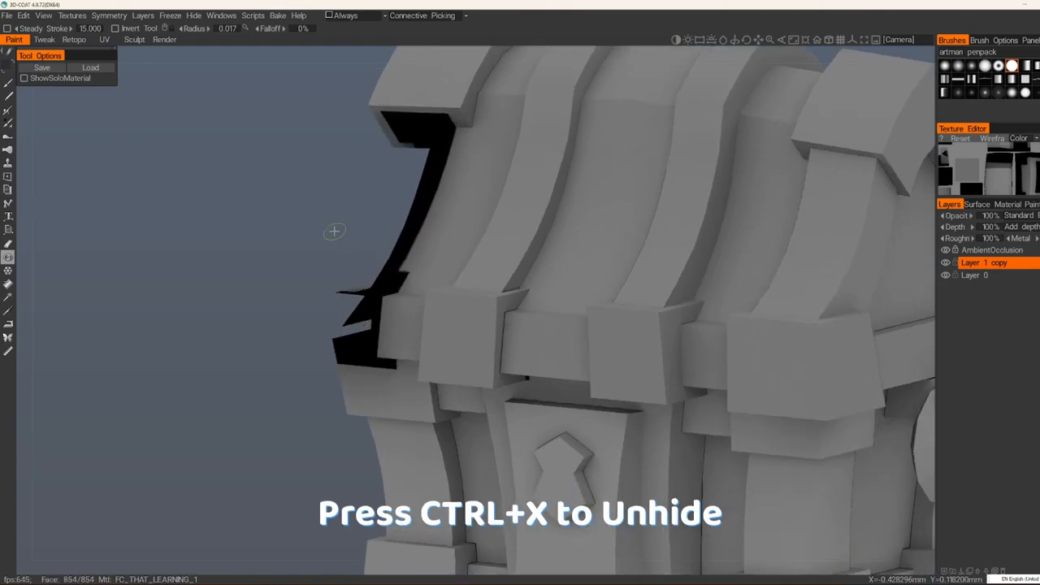
Unhide all hidden chest geometry with Ctrl+X and check it from another angle.
key(ctrl+x)
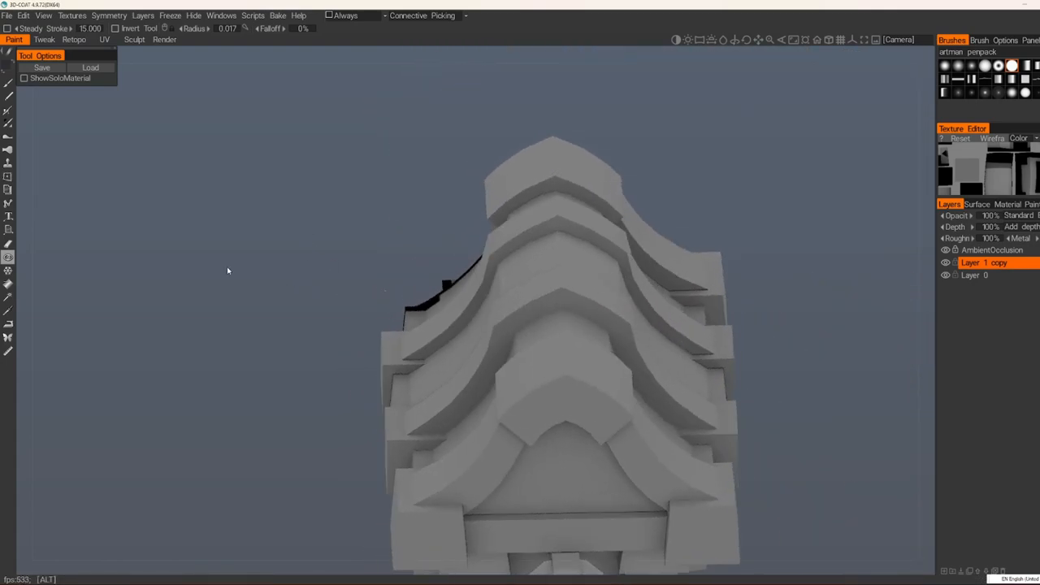
drag(227, 270, 311, 268)
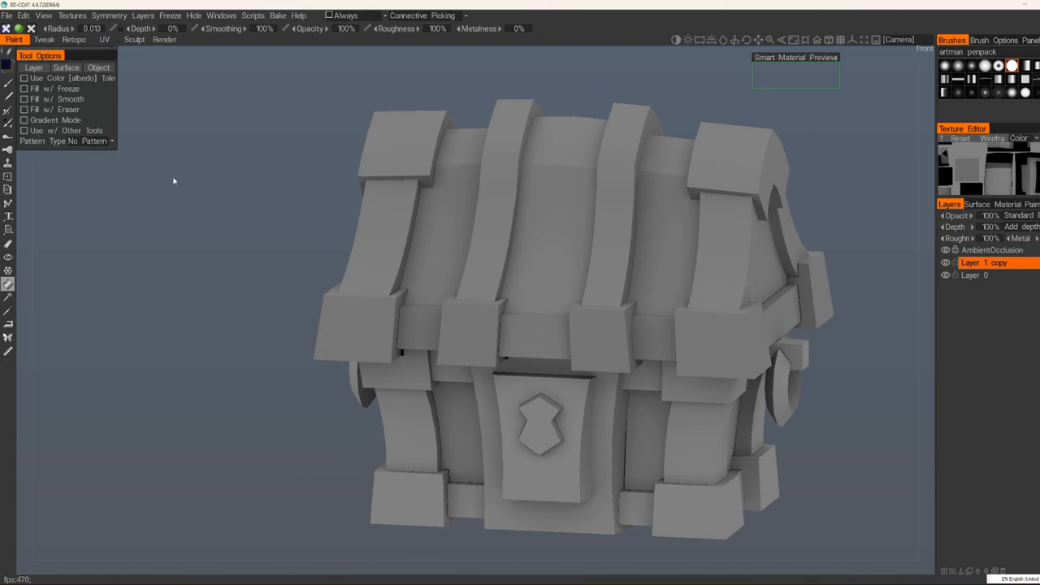
Fill the lid dark blue and switch the fill to Gradient Mode across the chest.
click(393, 215)
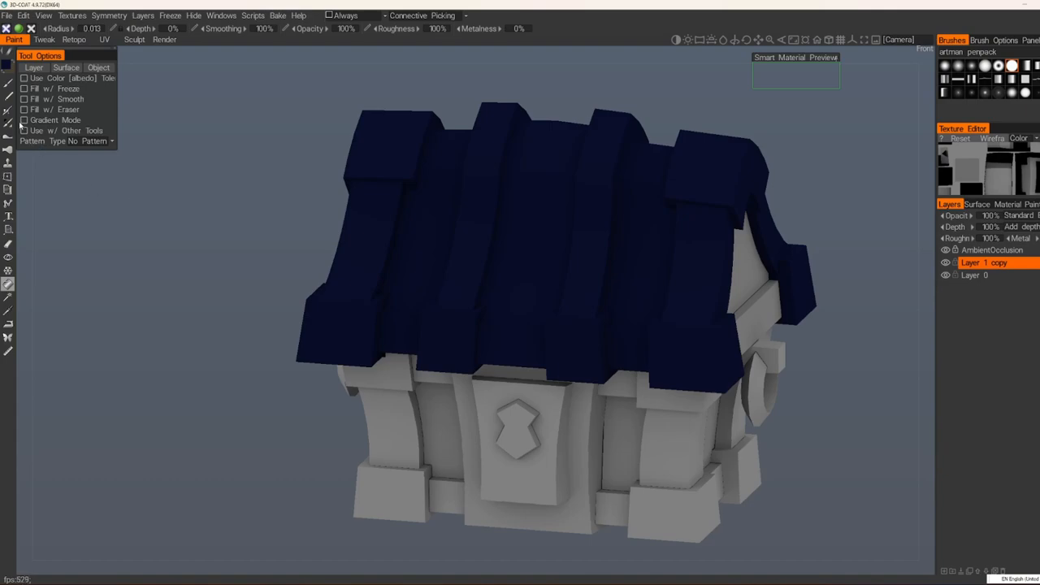
click(25, 120)
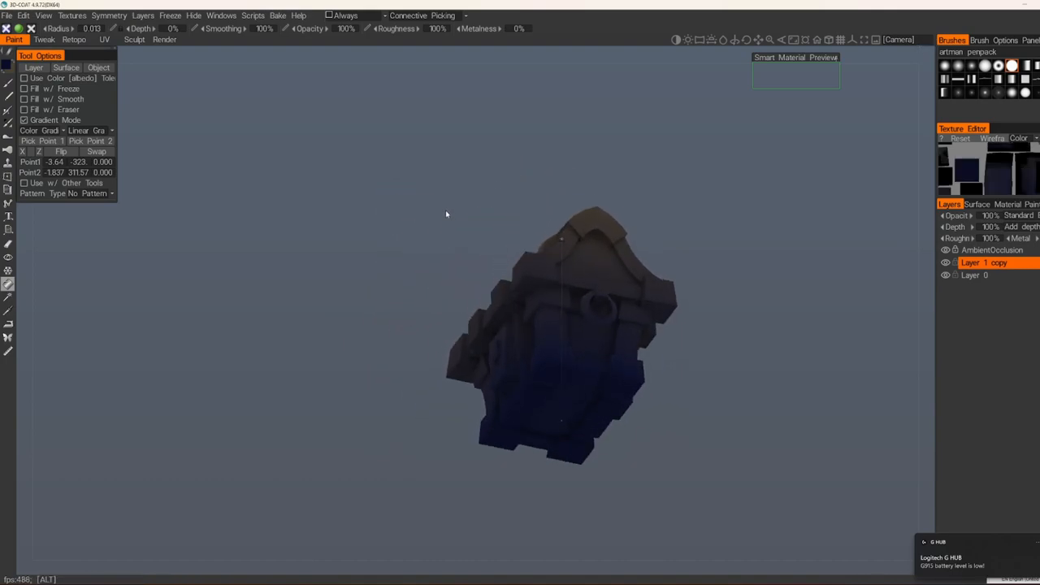
drag(446, 214, 601, 296)
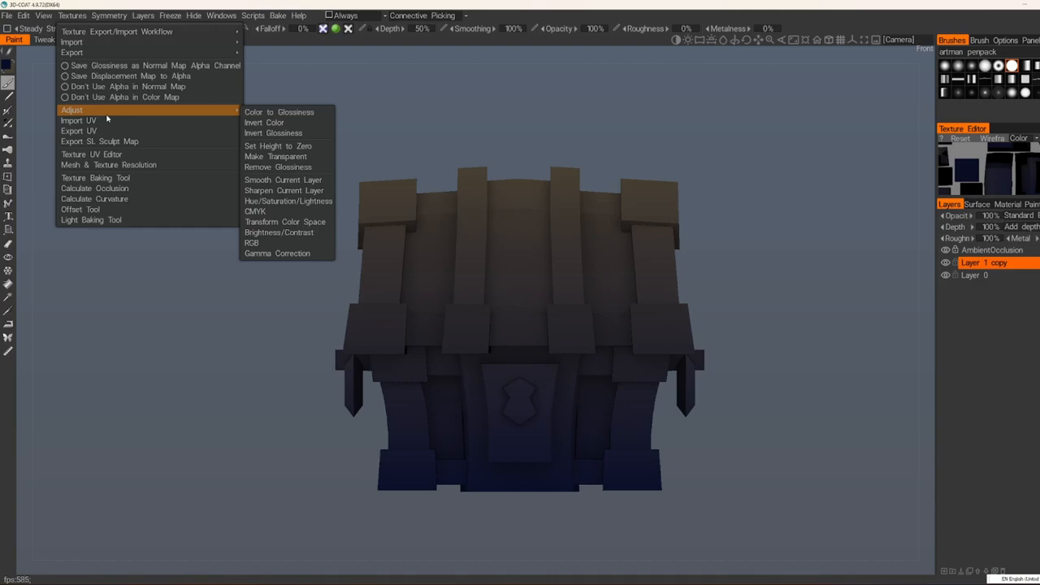
mouse_move(283, 179)
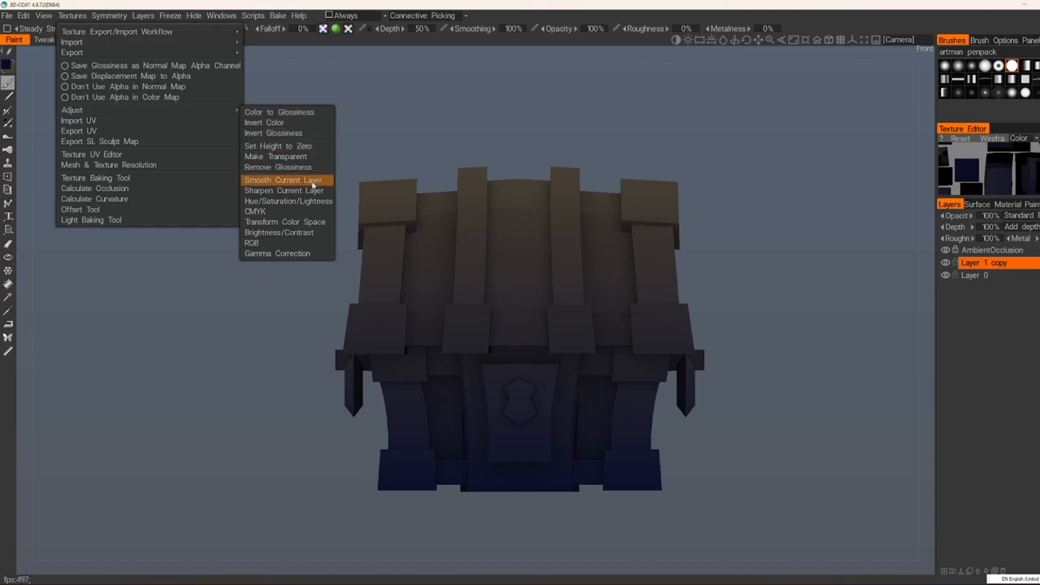
mouse_move(288, 201)
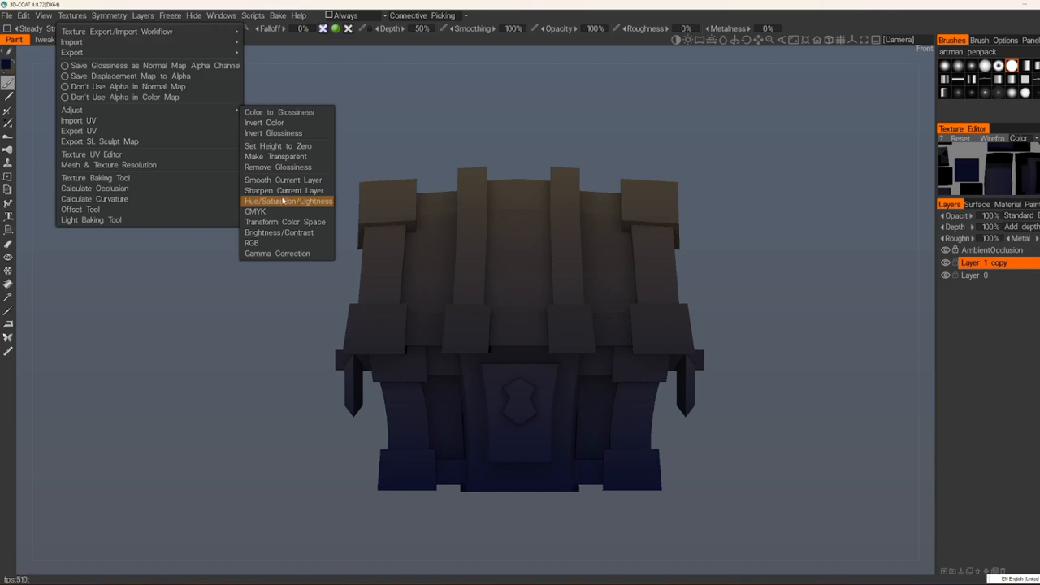
mouse_move(280, 232)
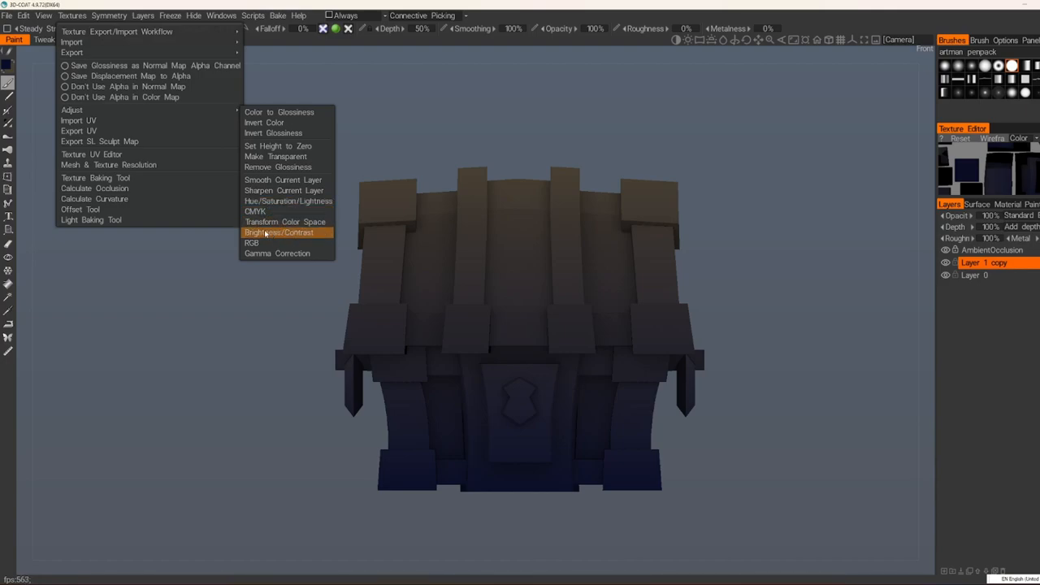
mouse_move(289, 202)
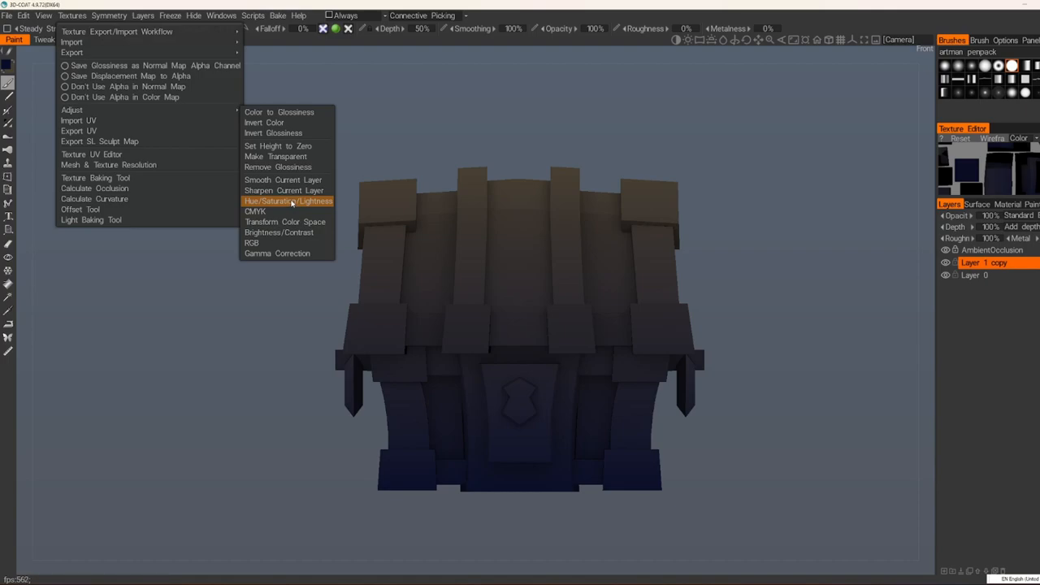
click(286, 201)
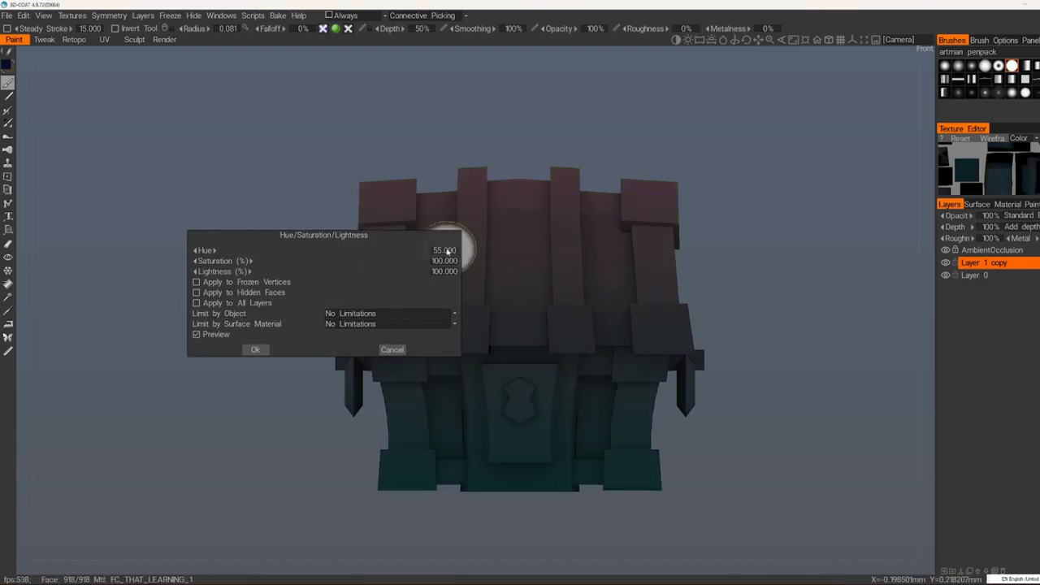
drag(468, 243, 445, 262)
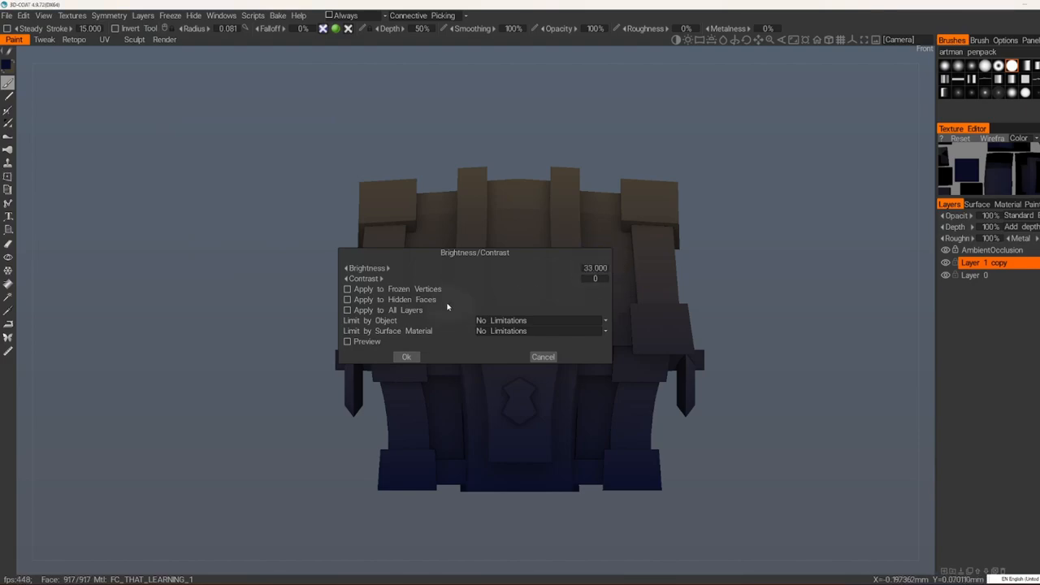
click(348, 341)
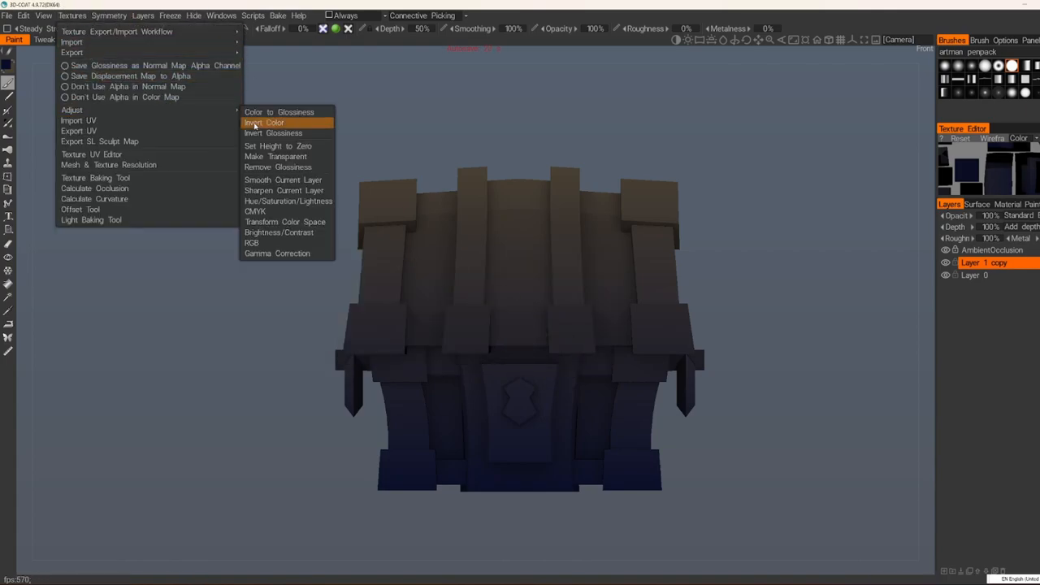
mouse_move(255, 212)
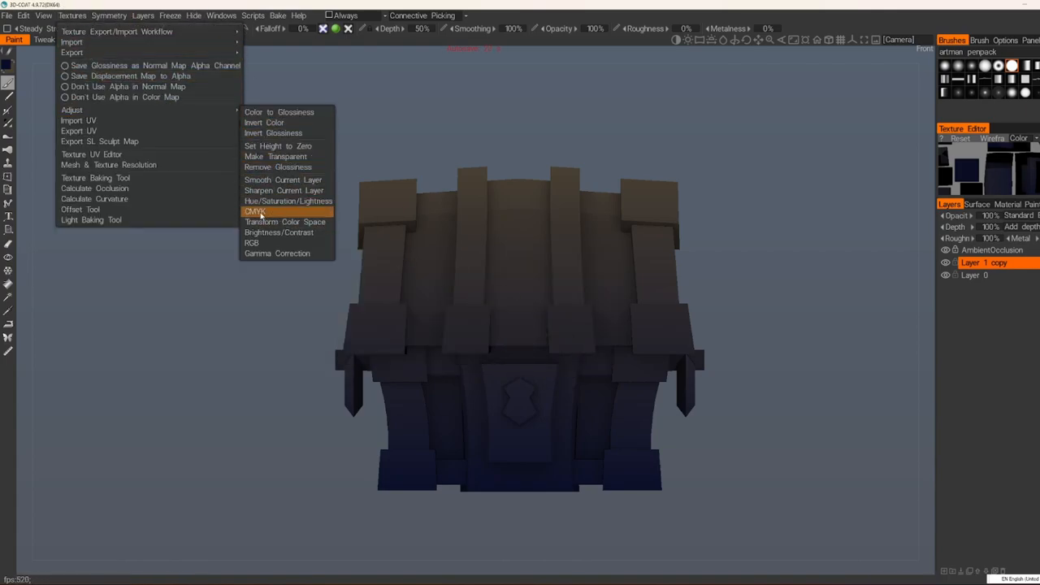
Lower the Cyan slider in the CMYK adjustment with live Preview on the chest.
click(253, 212)
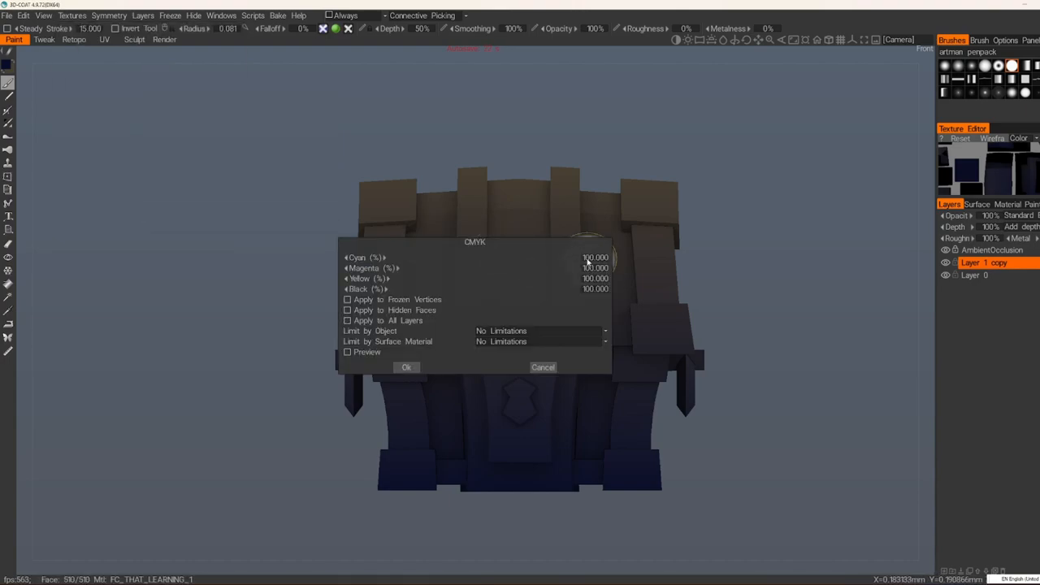
drag(605, 257, 588, 257)
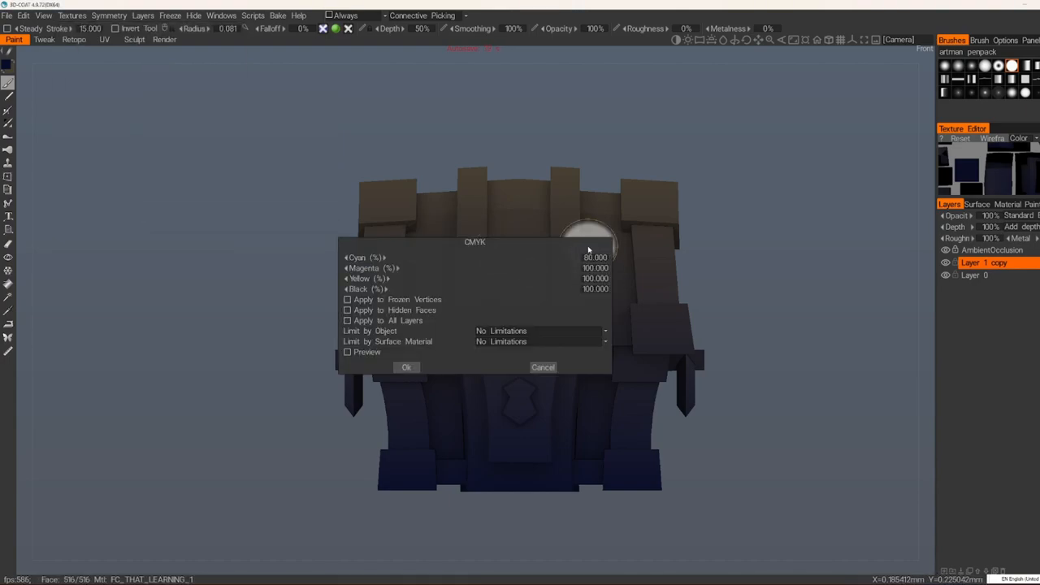
click(348, 351)
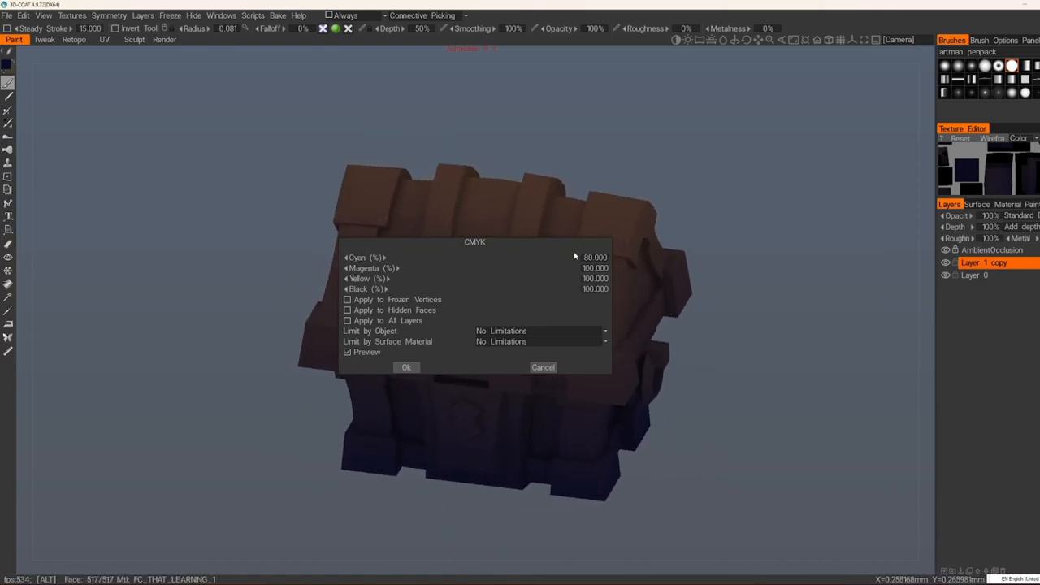
drag(576, 256, 671, 289)
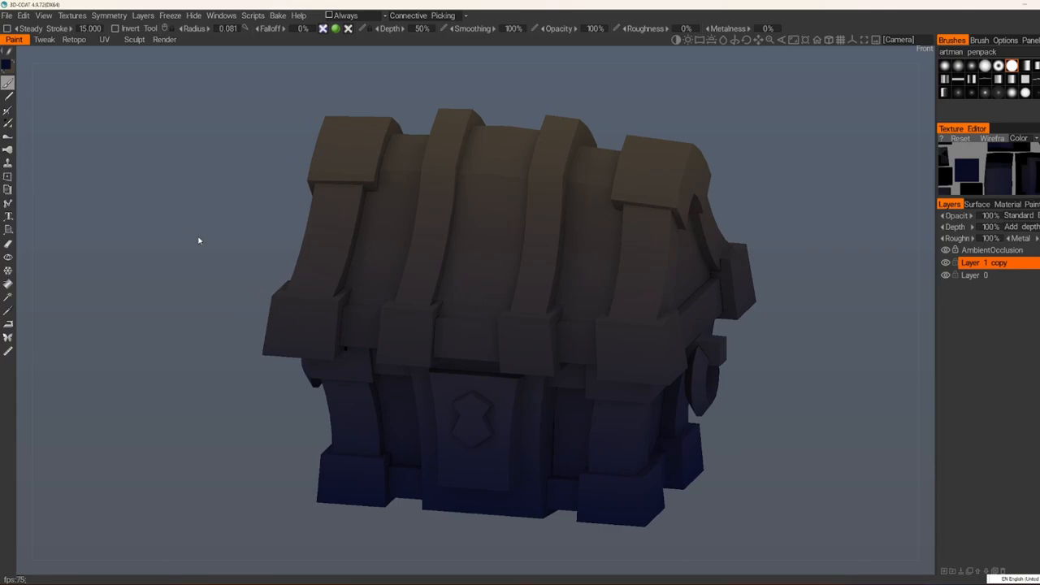
Export the painted texture to Photoshop with Ctrl+P, confirming the UV set.
key(ctrl+p)
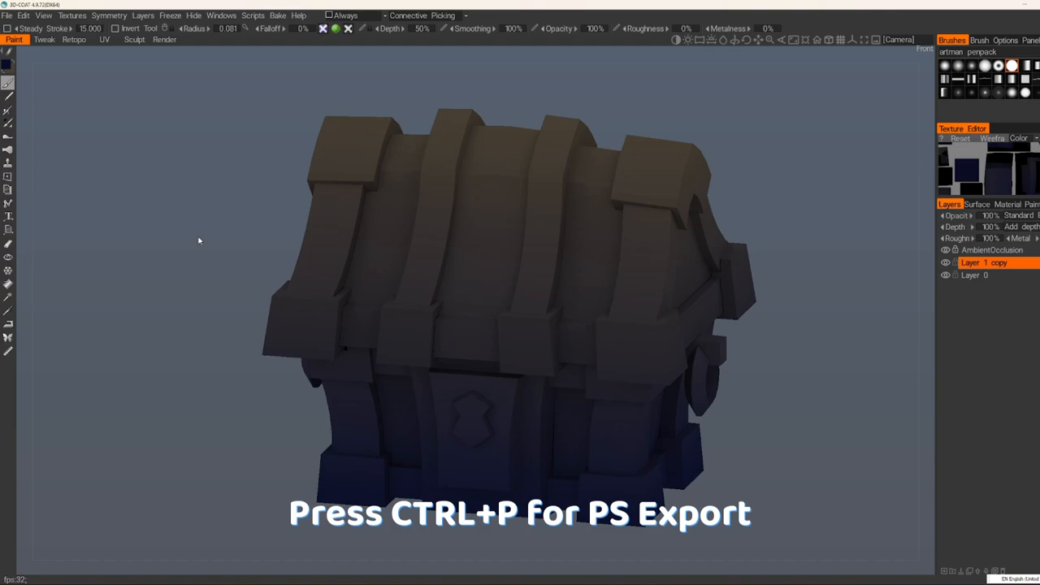
key(ctrl+p)
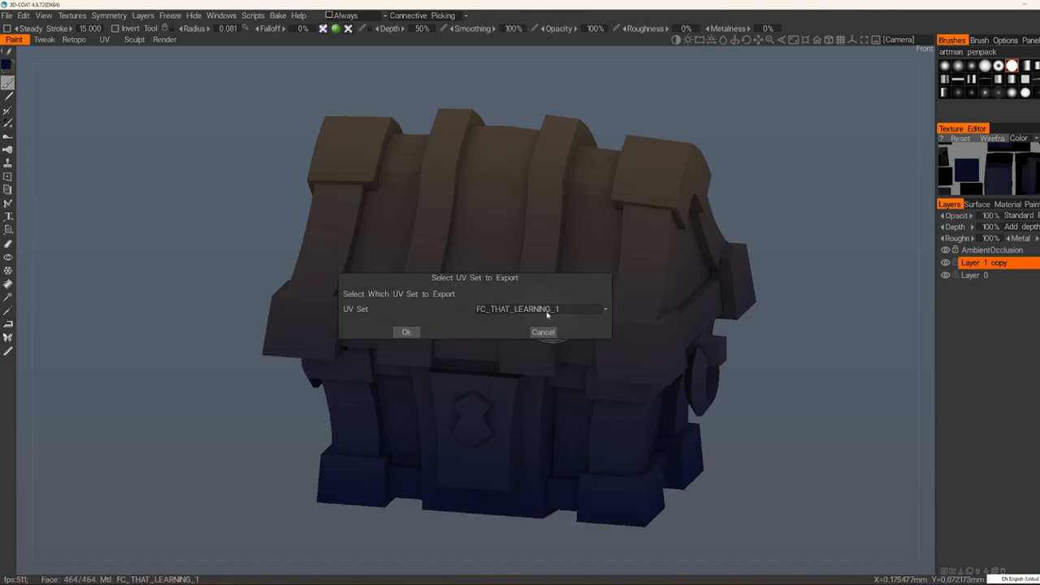
click(406, 332)
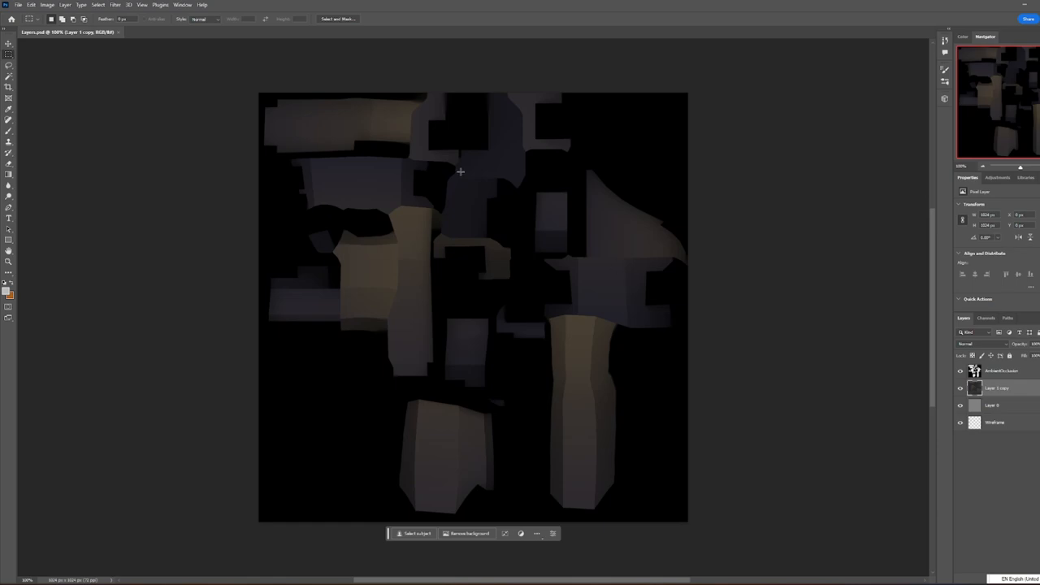
mouse_move(757, 368)
text(random blabla)
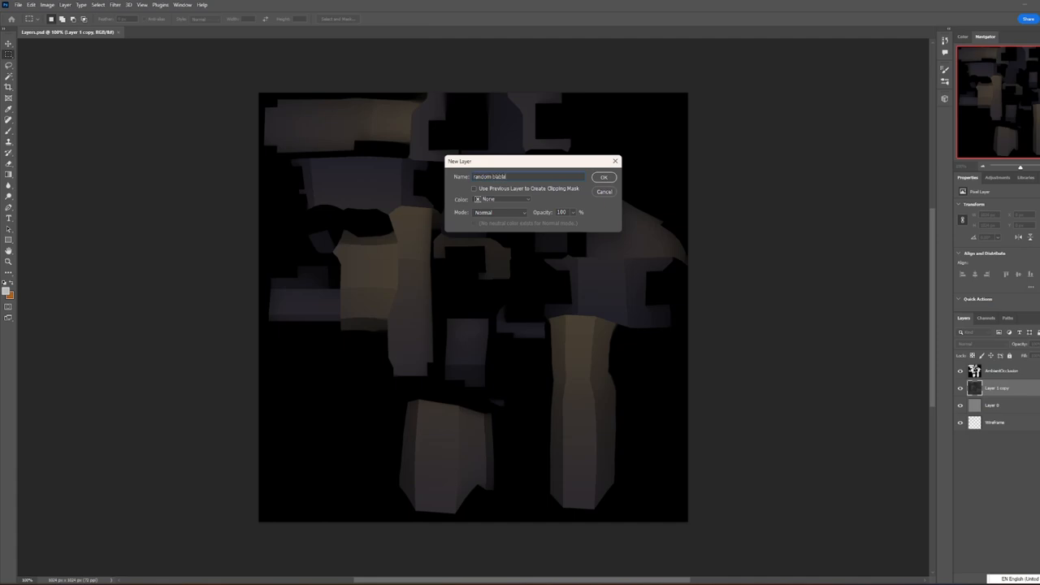
Paint soft white highlights on a new layer and save the texture with Ctrl+S.
click(605, 177)
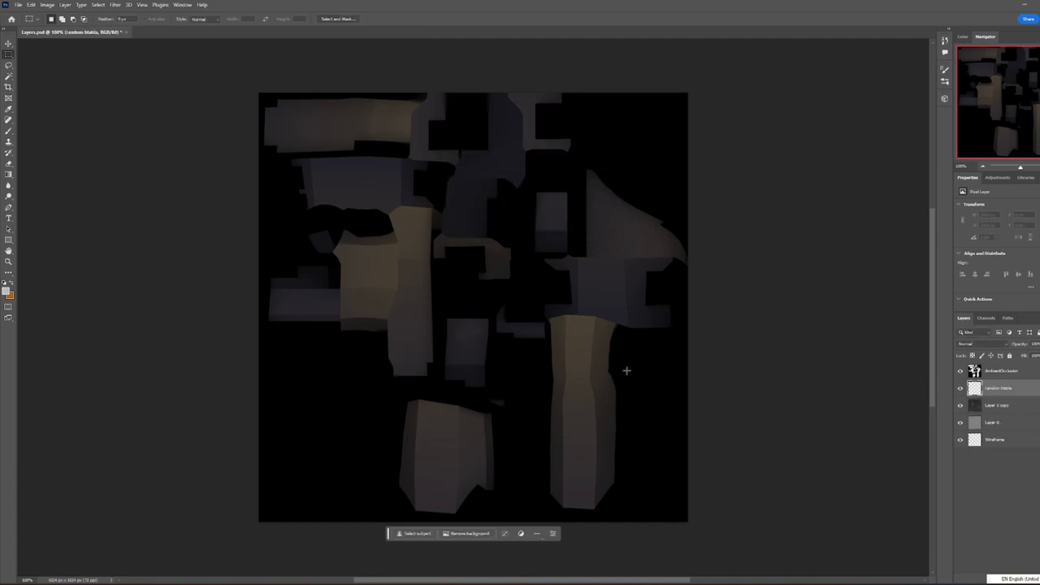
click(415, 279)
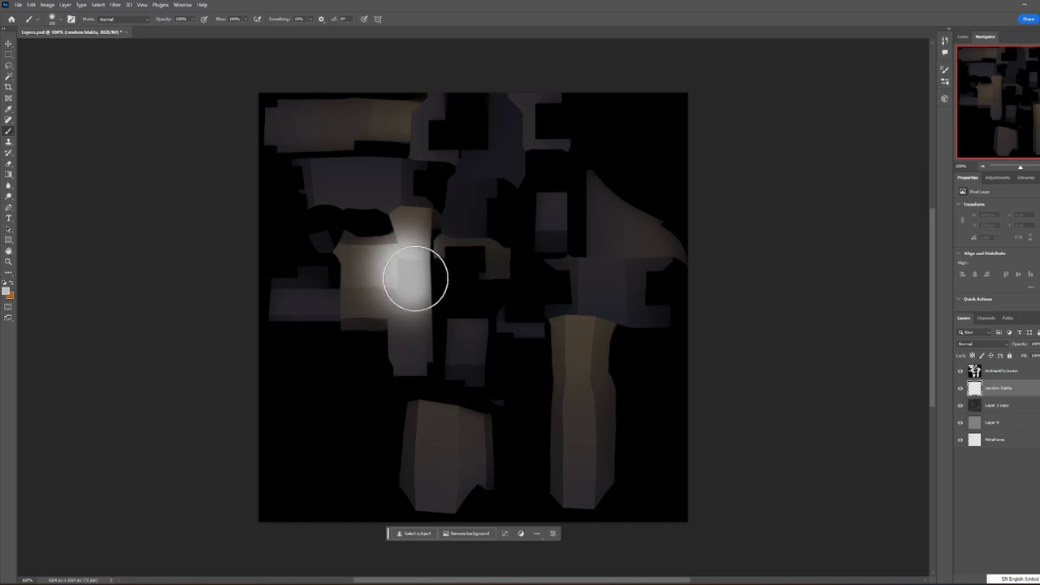
key(ctrl+s)
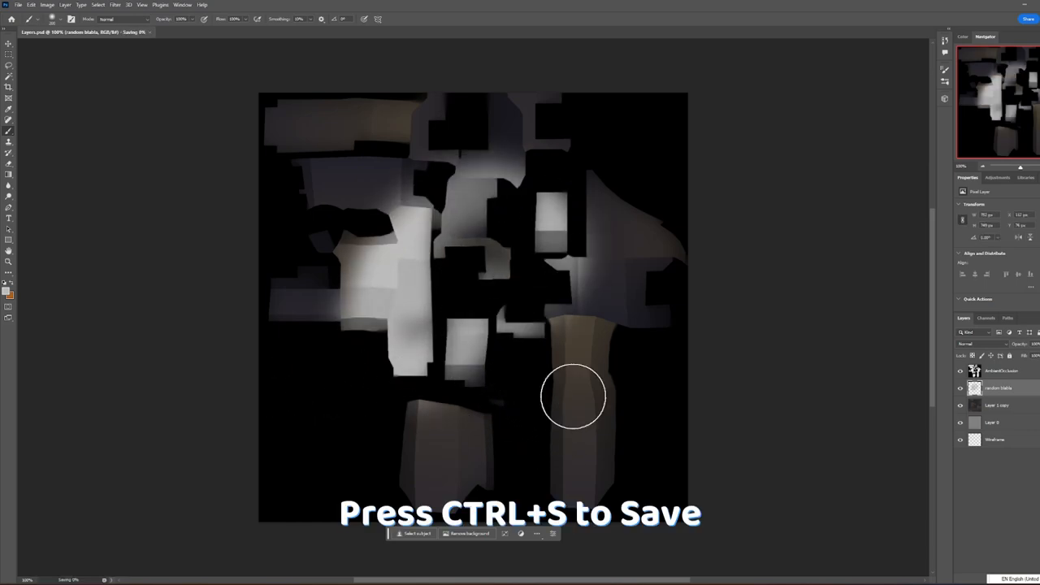